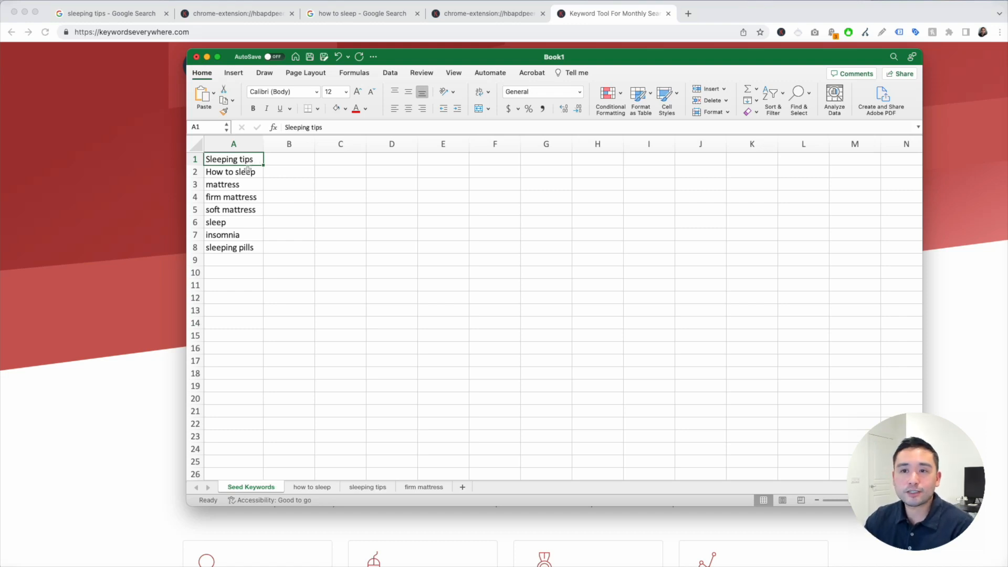
- Highlight the seed keywords: Sleeping tips, How to sleep, mattress, firm mattress, soft mattress
click(230, 171)
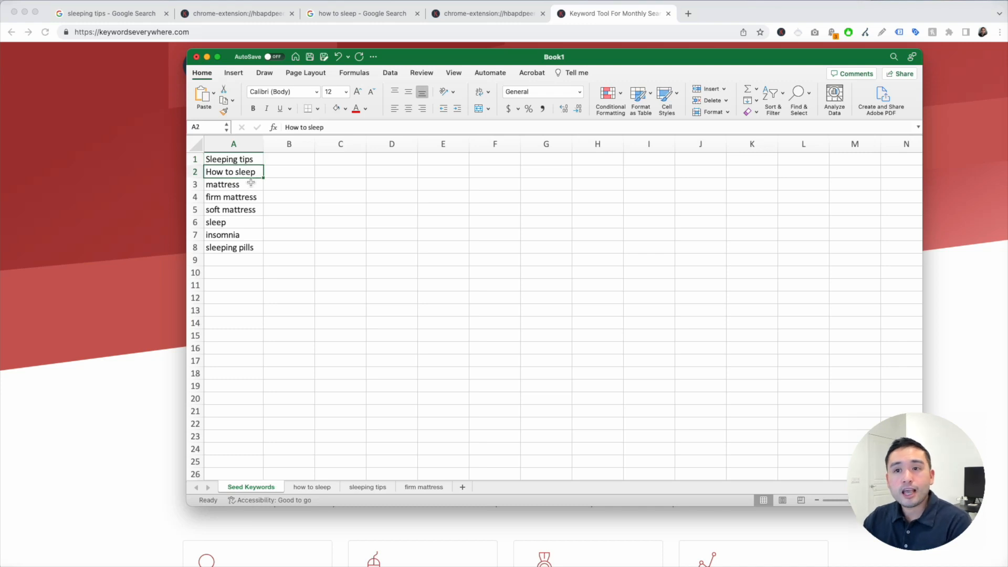
click(233, 184)
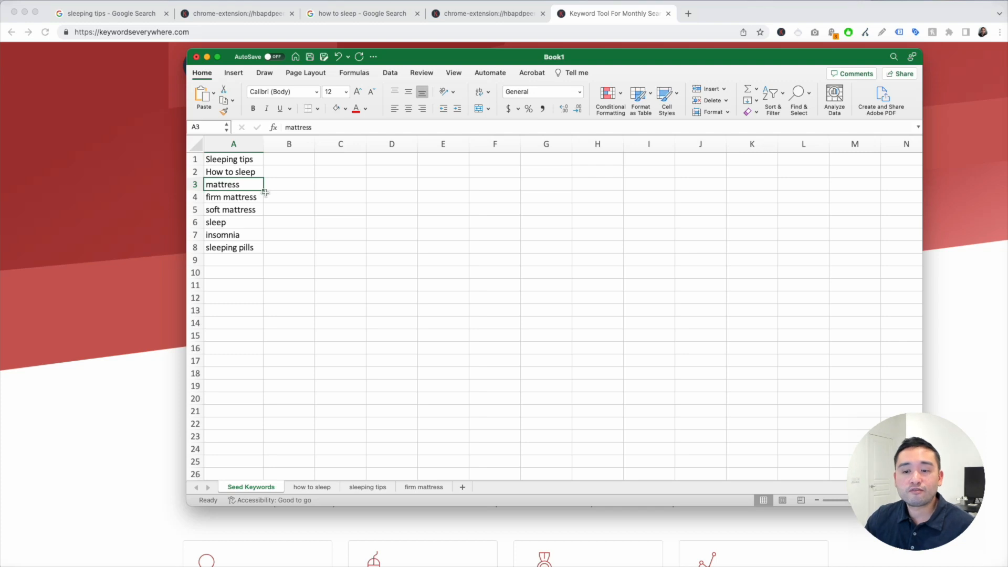
click(232, 197)
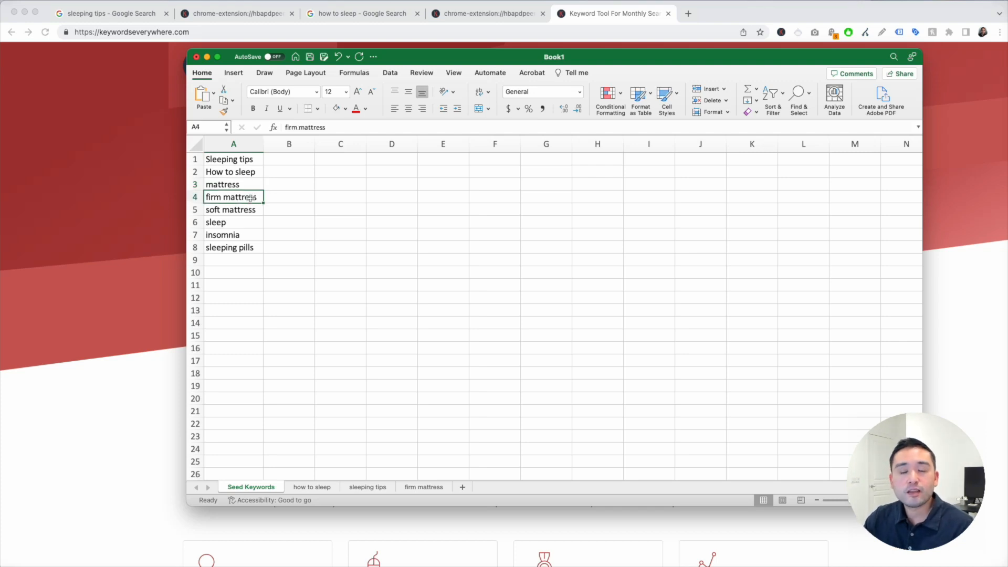
click(233, 209)
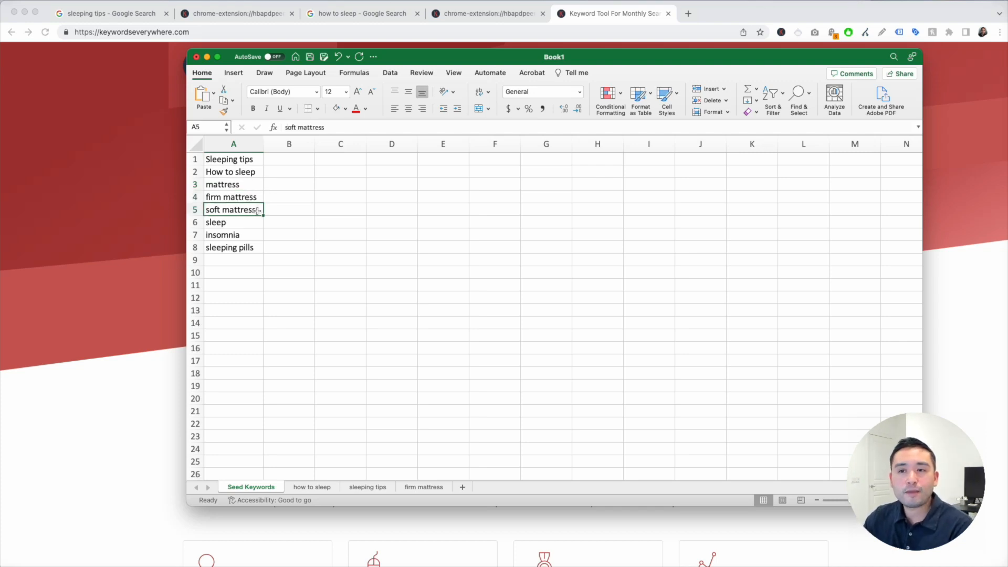
click(233, 234)
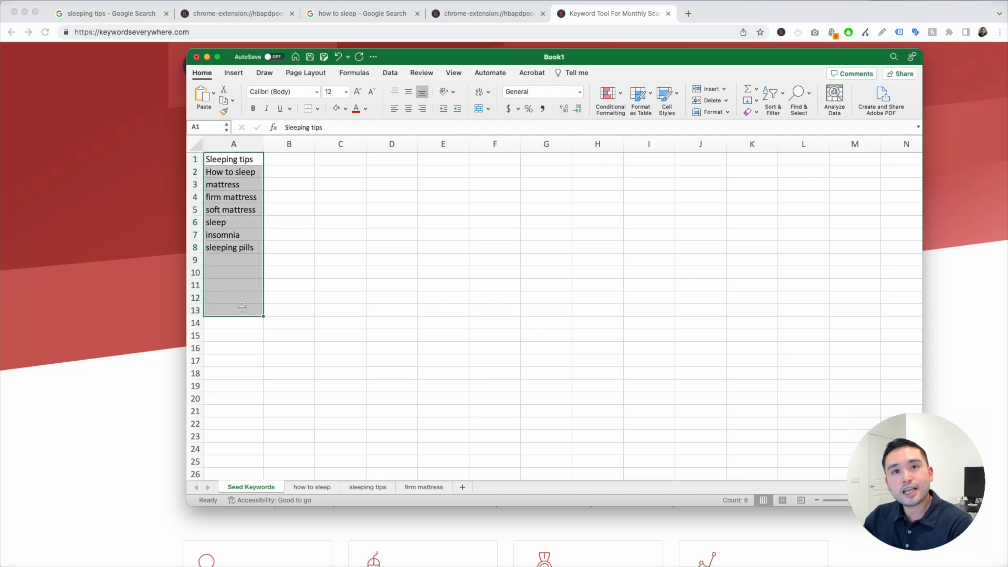
click(233, 158)
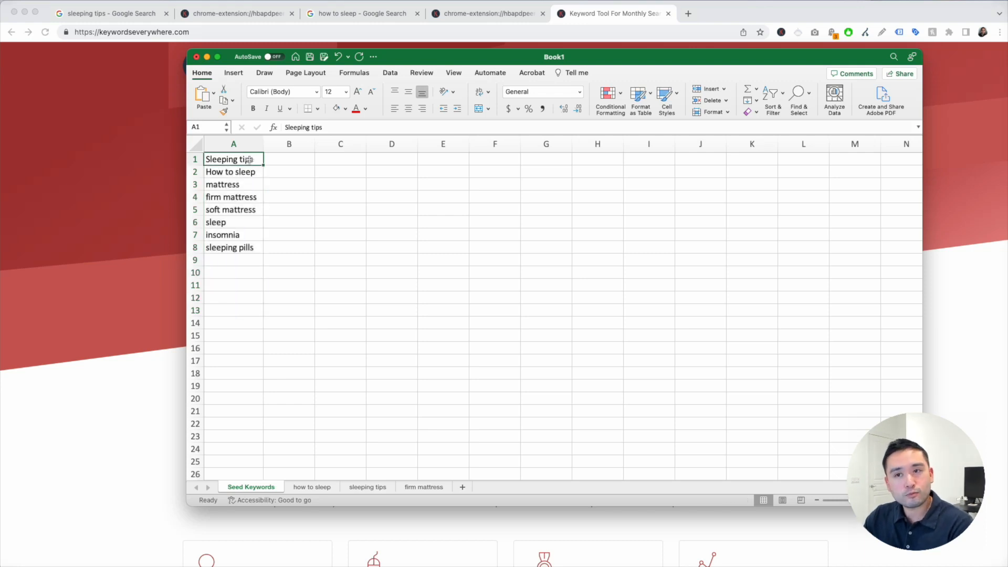
click(233, 184)
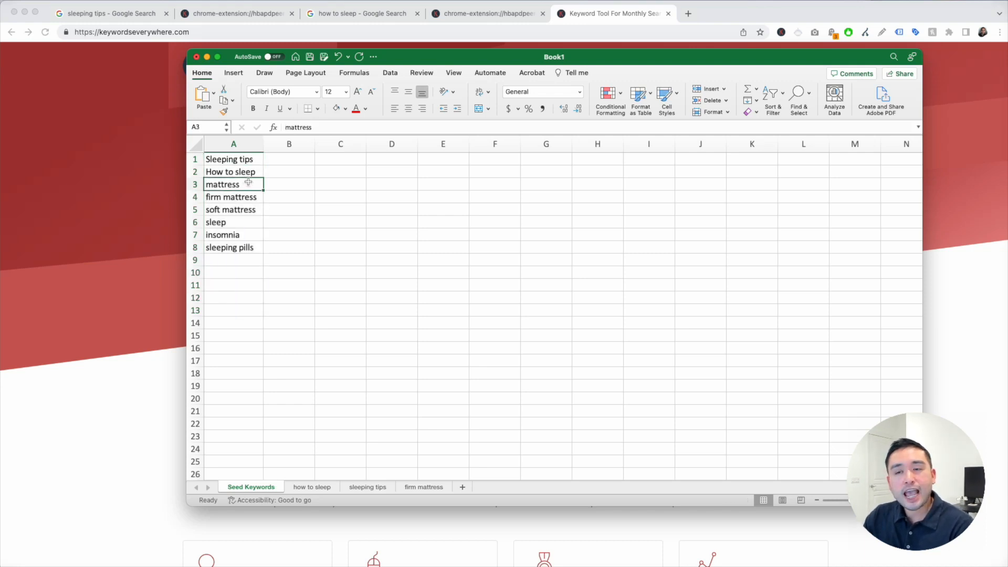
- Browse the how to sleep and firm mattress sheets, then show the sleeping tips Google results
click(312, 486)
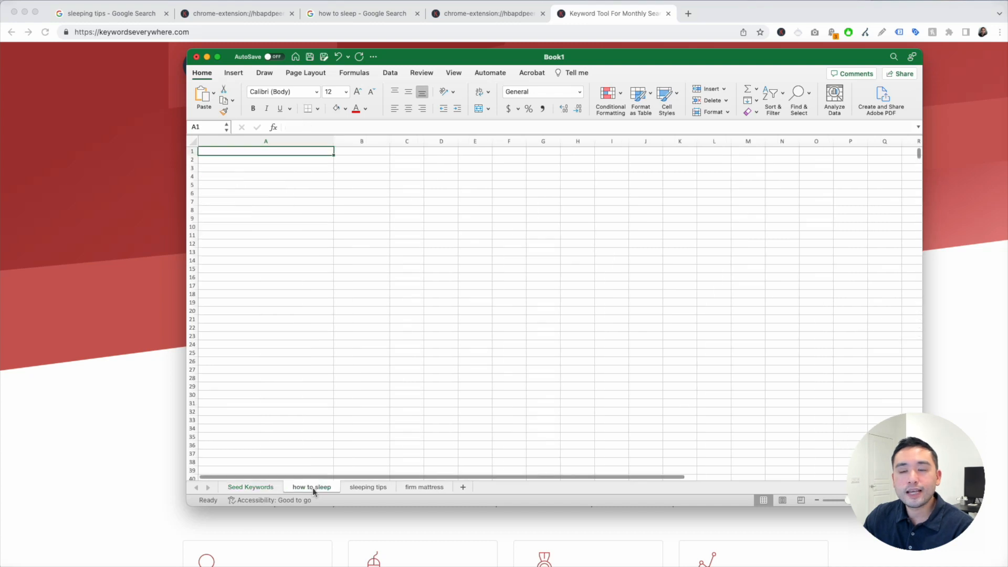
click(424, 486)
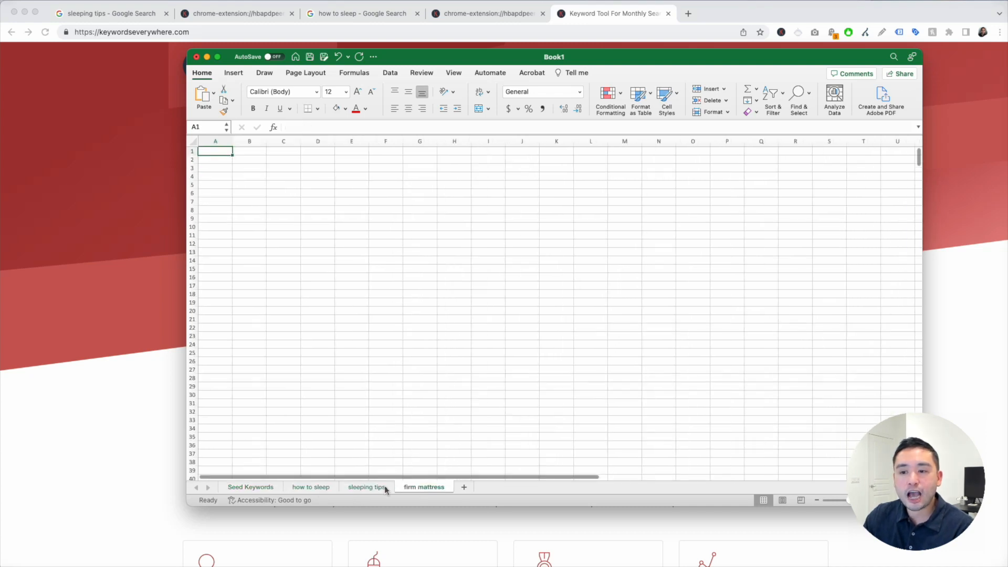
click(250, 487)
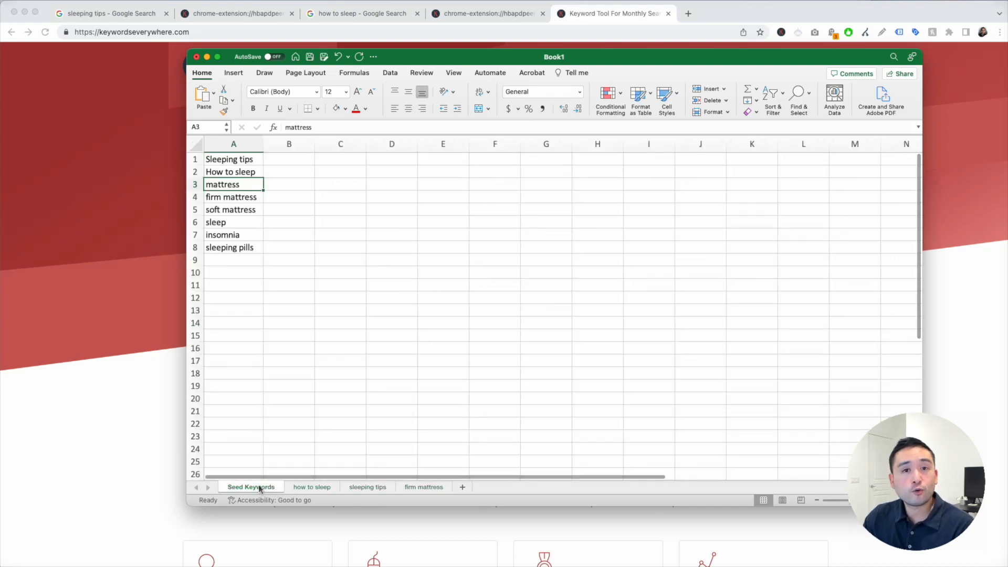
click(612, 13)
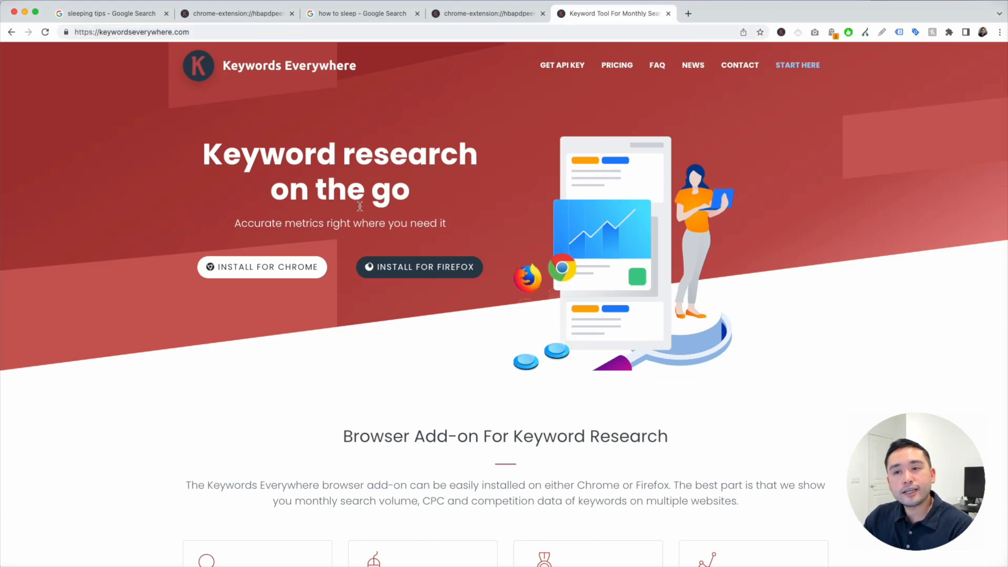
mouse_move(398, 324)
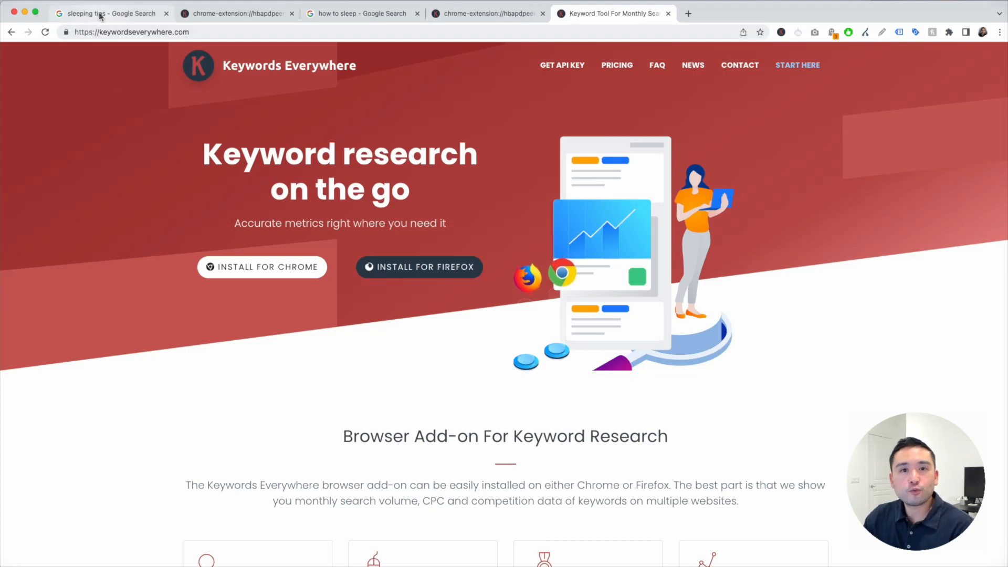
click(109, 12)
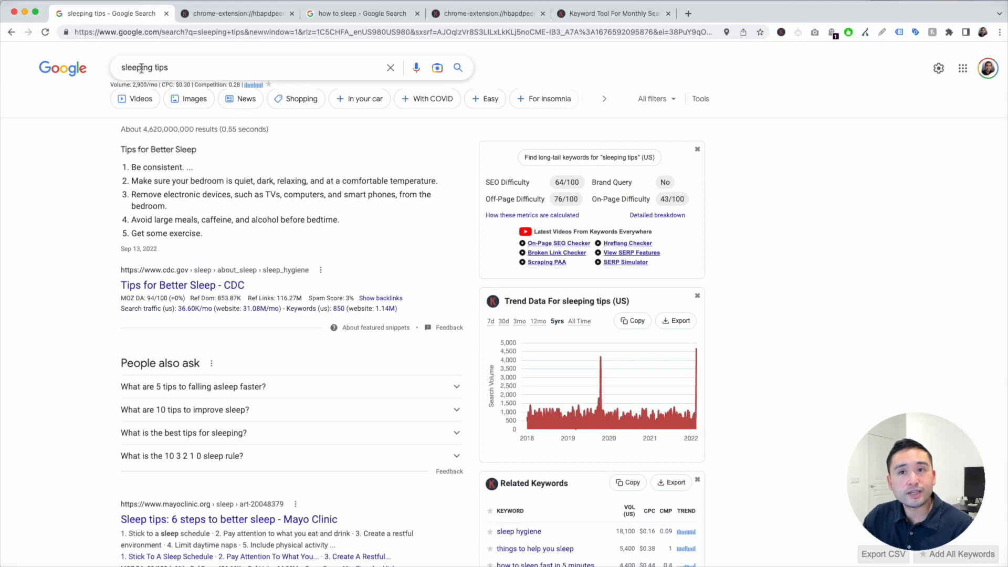
mouse_move(730, 75)
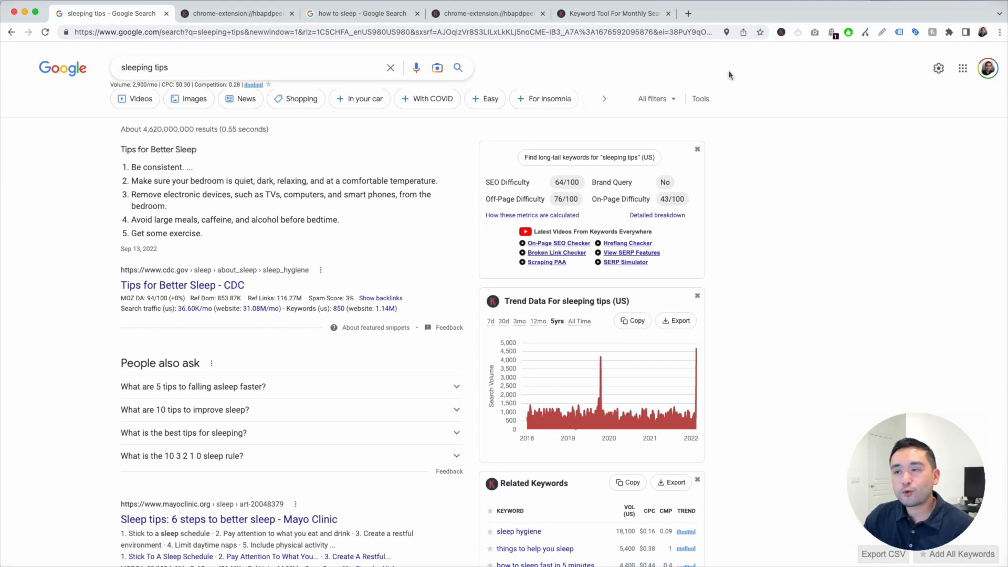
mouse_move(441, 140)
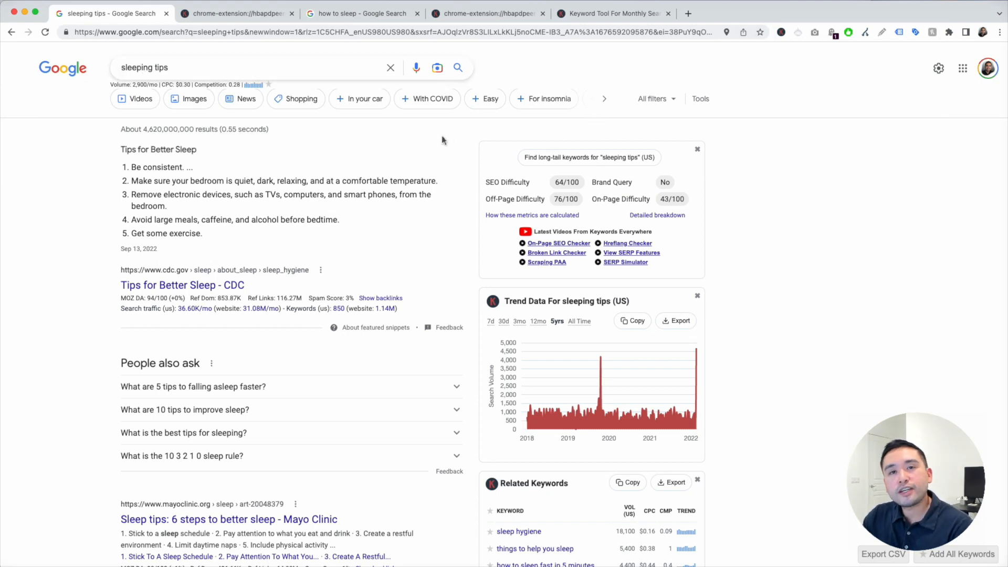
- Check the 64/100 SEO difficulty for 'sleeping tips' and open its long-tail keyword ideas
click(151, 67)
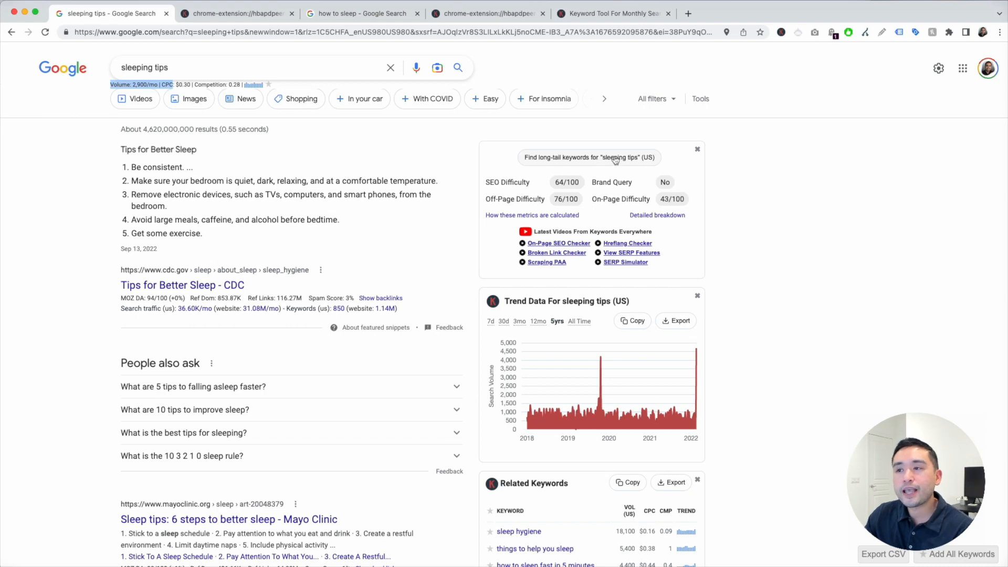
click(235, 13)
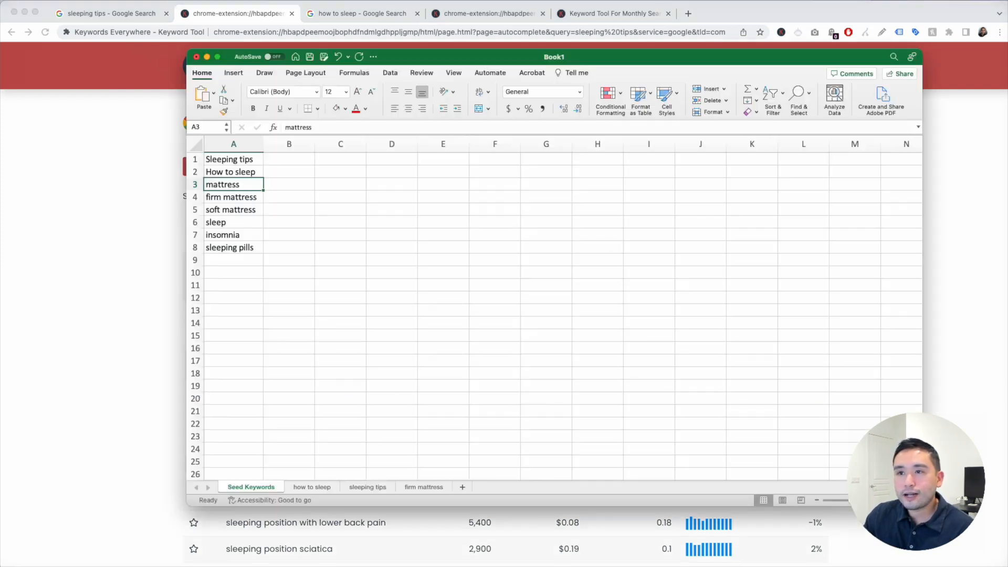
- Widen the sleeping tips sheet's Search Volume (US), Competition (US) and Trending % columns
click(367, 486)
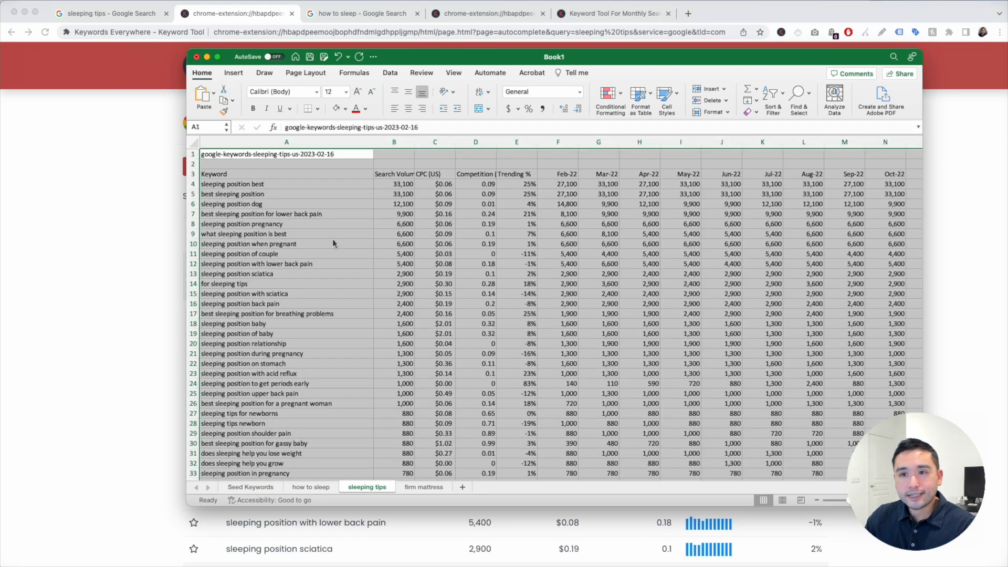
click(286, 142)
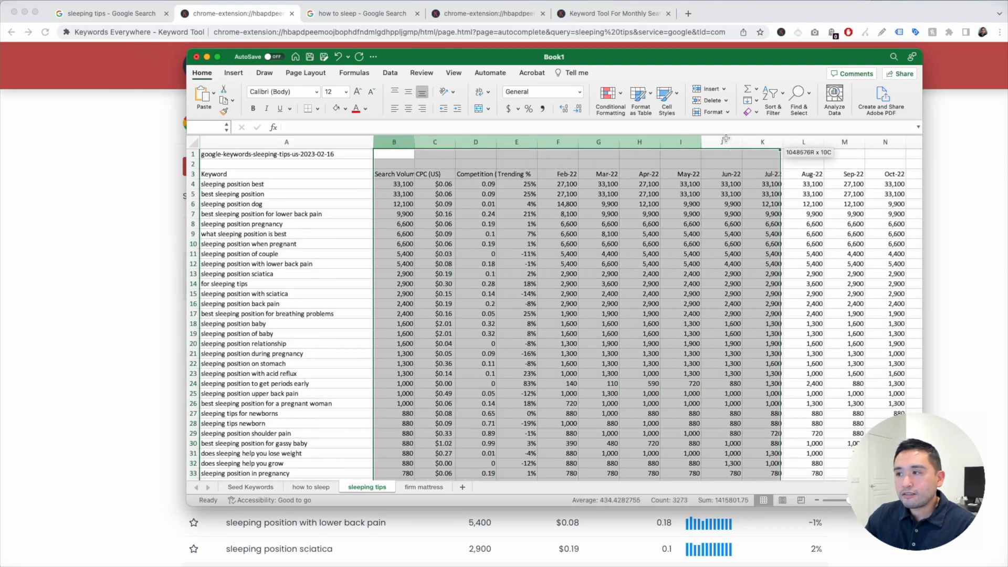
click(407, 184)
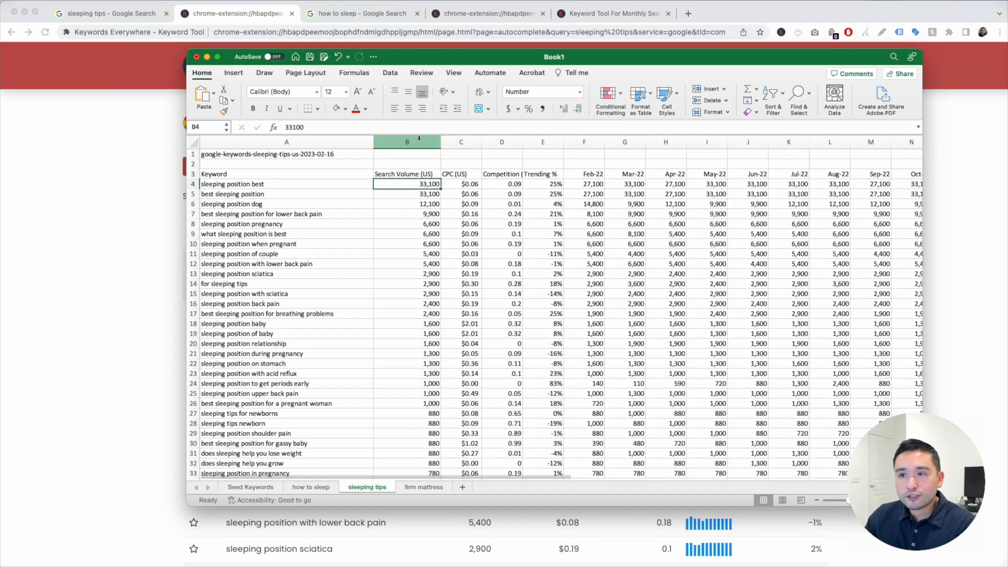
click(406, 143)
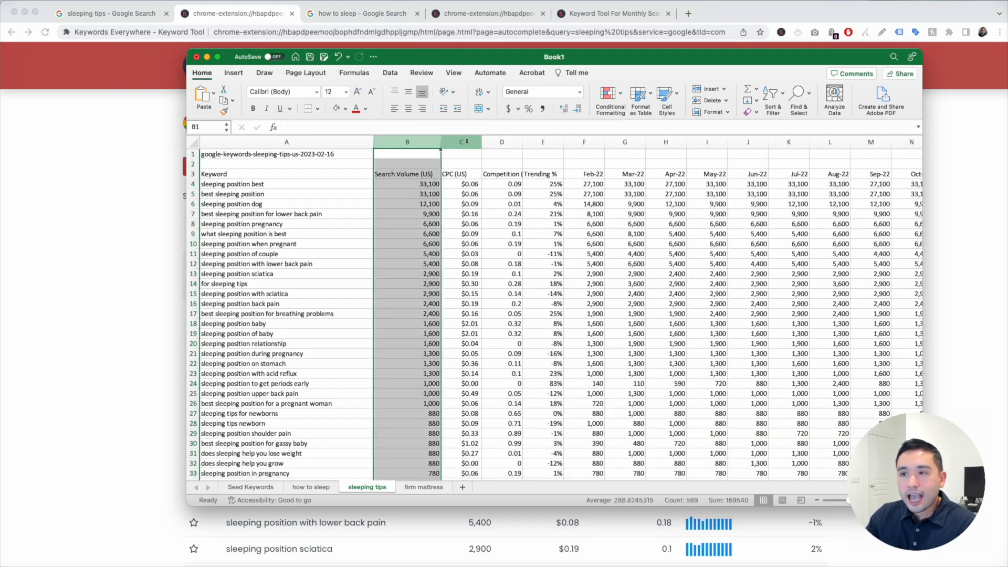
click(502, 142)
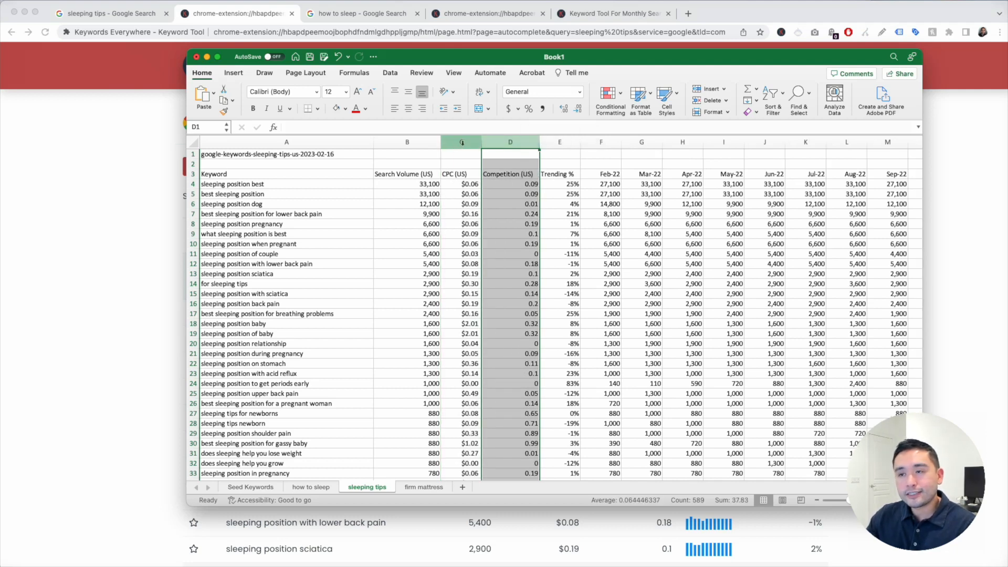
click(461, 142)
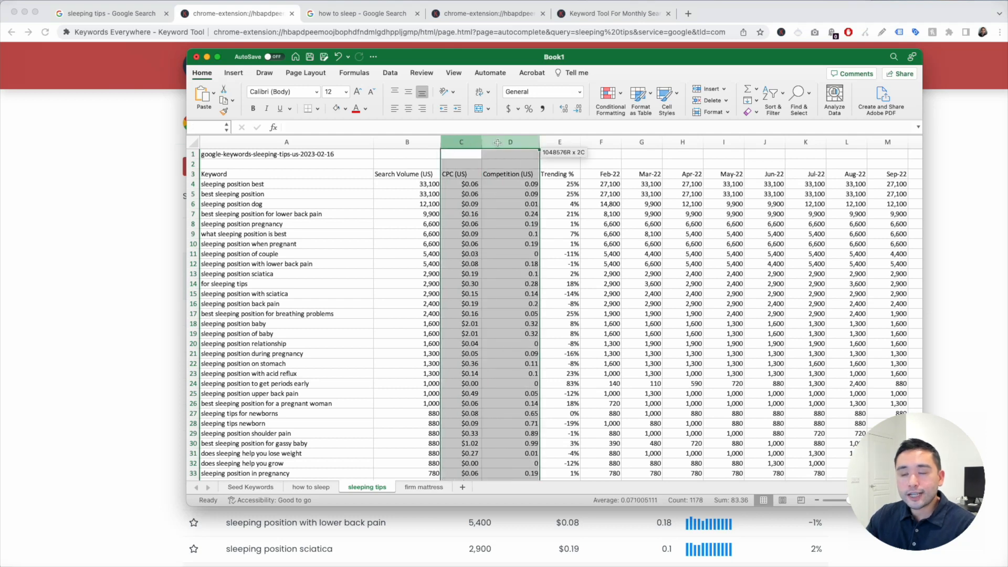
click(460, 142)
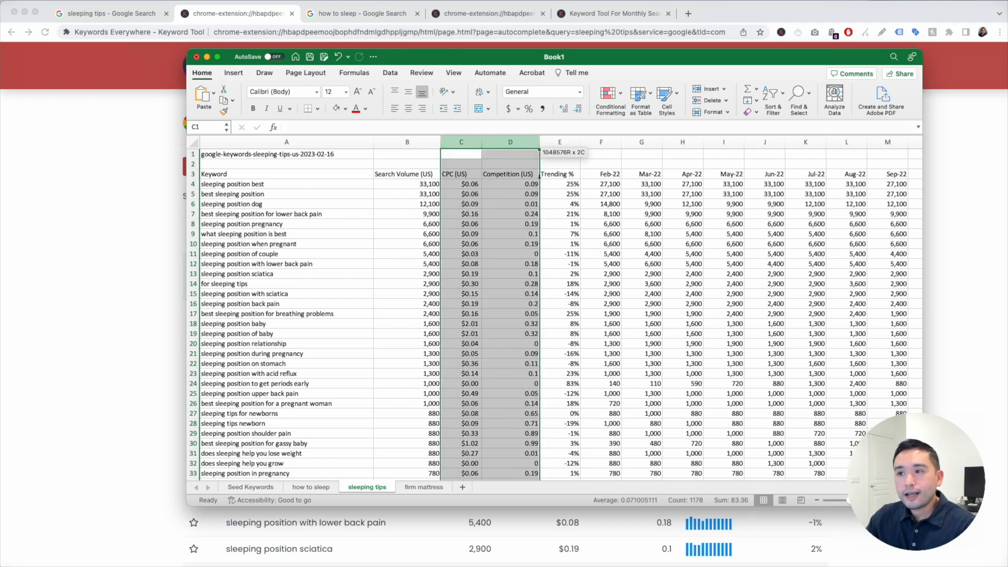
click(558, 142)
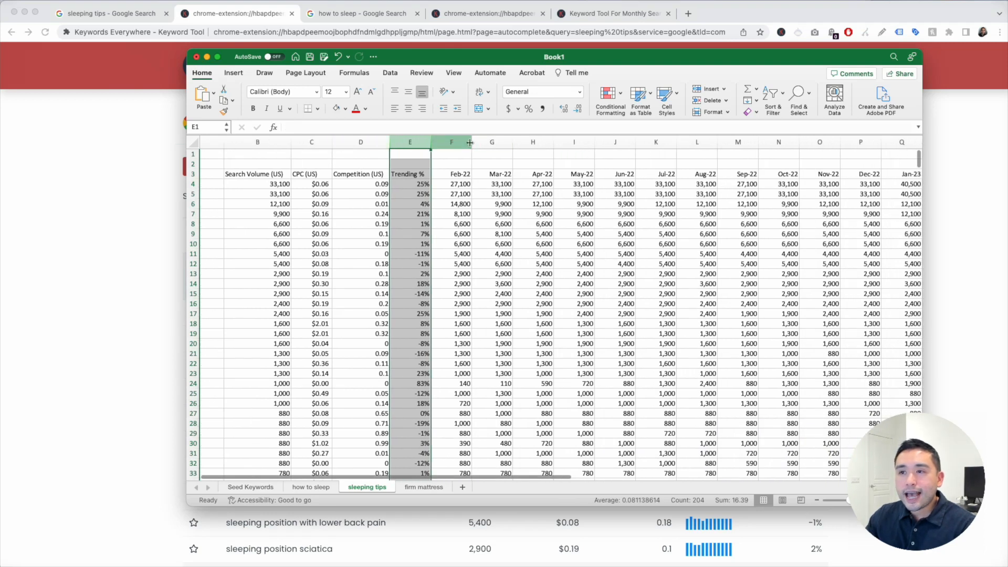
drag(451, 142, 819, 142)
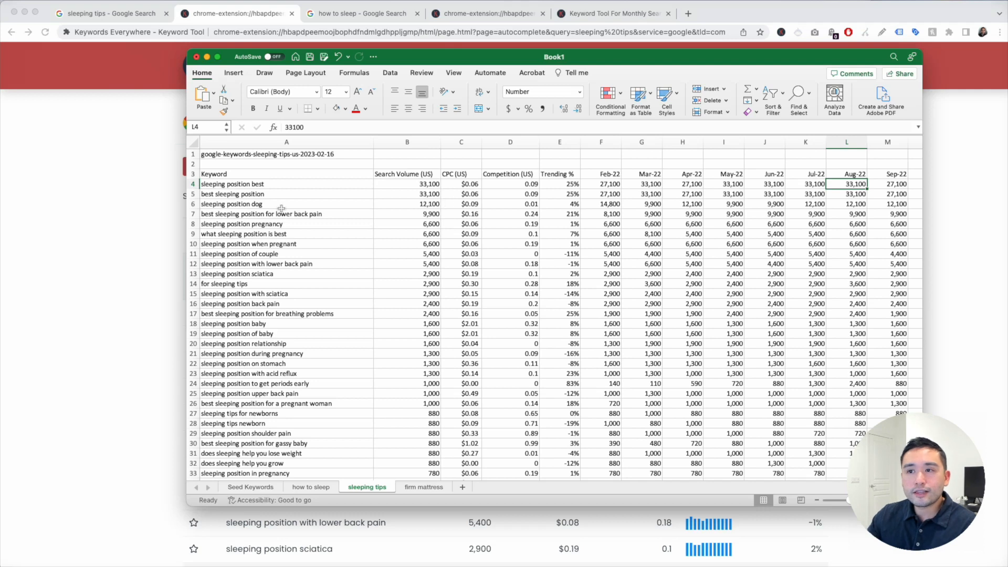
- Scroll to row 137 and fill the '5 tips for better sleep' row green
drag(407, 184, 407, 384)
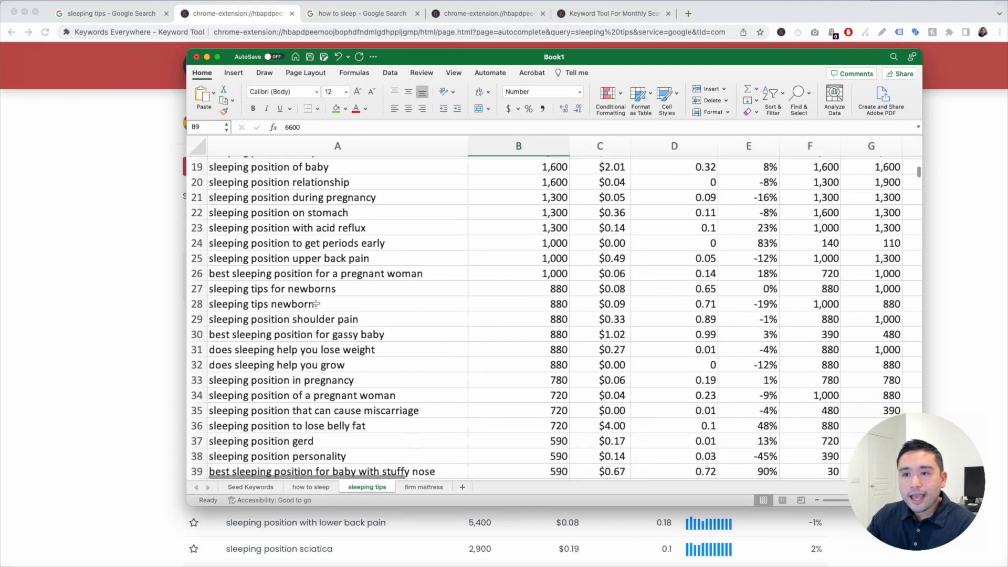
scroll(down, 3)
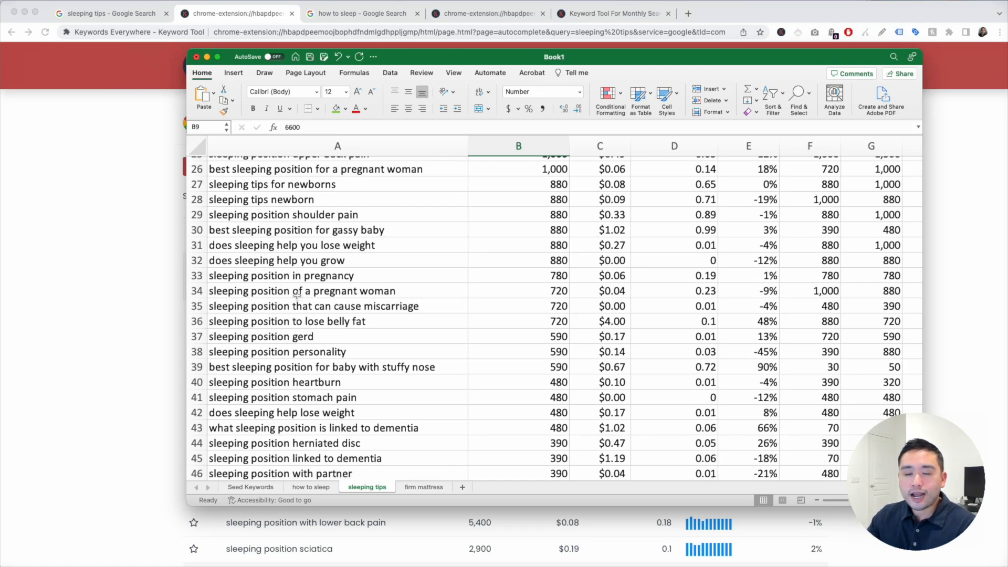
scroll(down, 3)
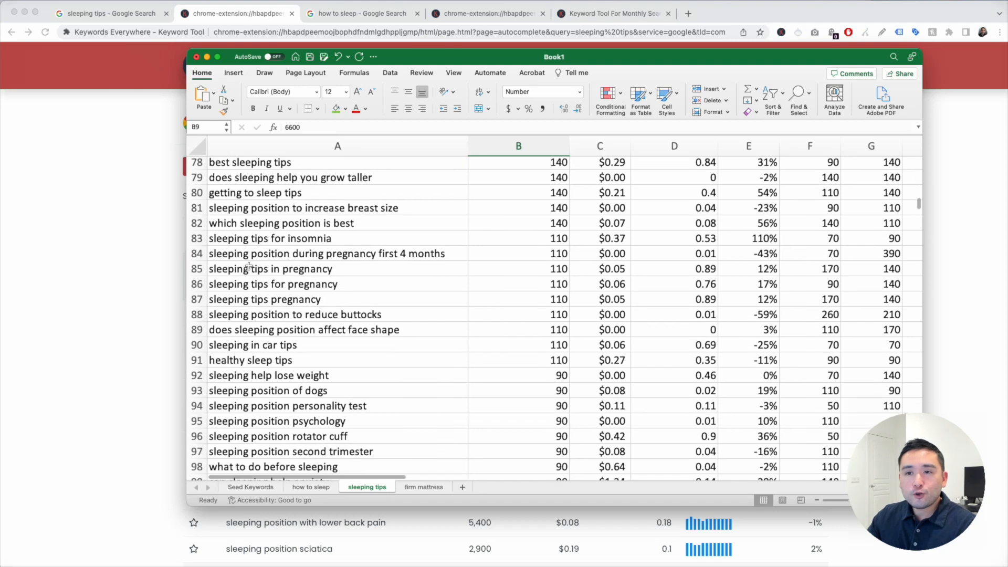
scroll(down, 3)
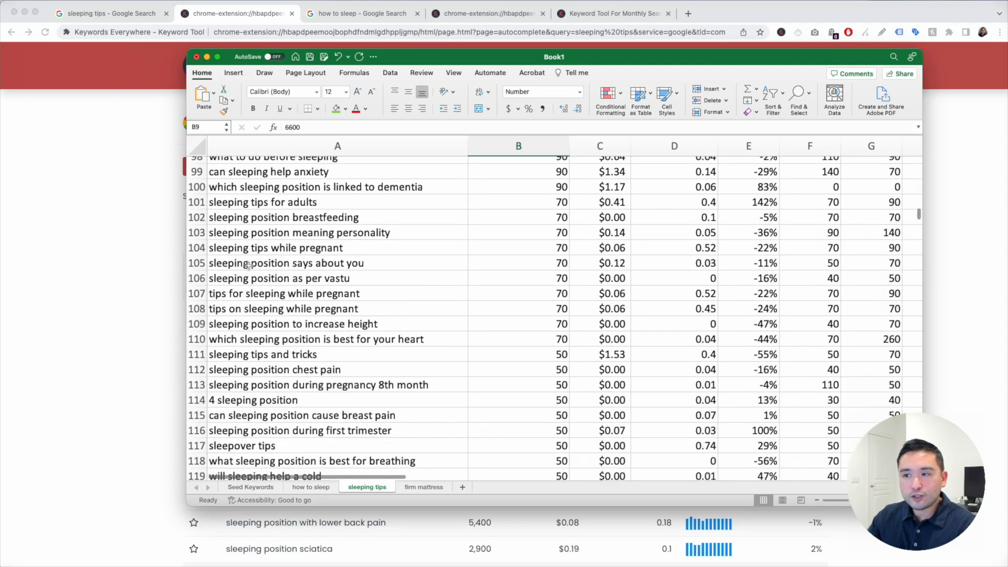
scroll(down, 3)
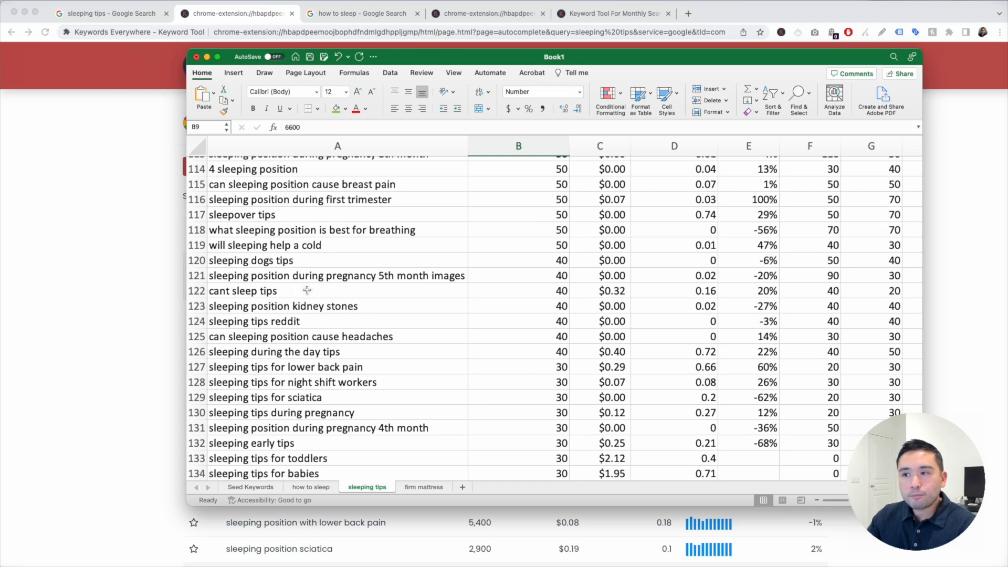
scroll(down, 3)
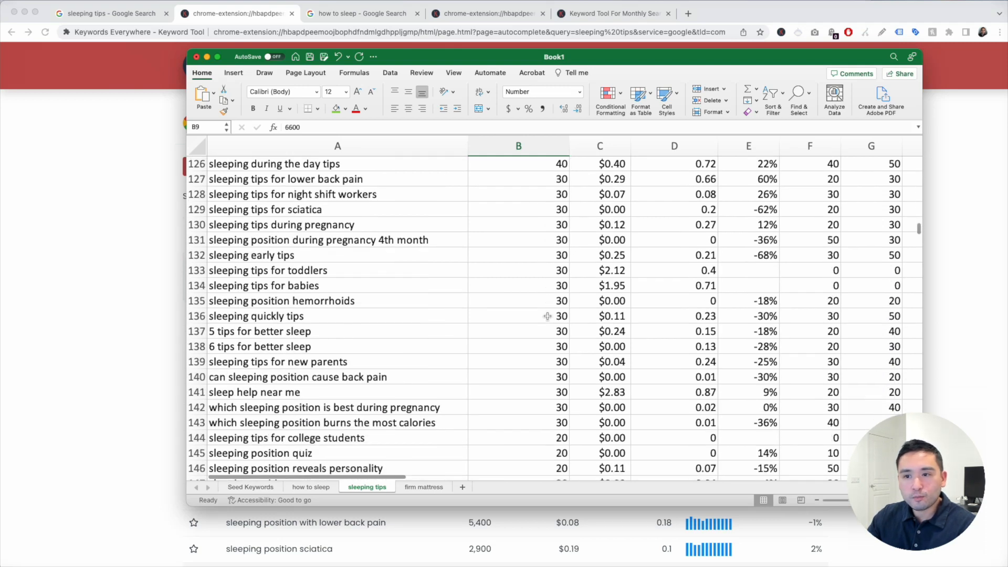
scroll(down, 3)
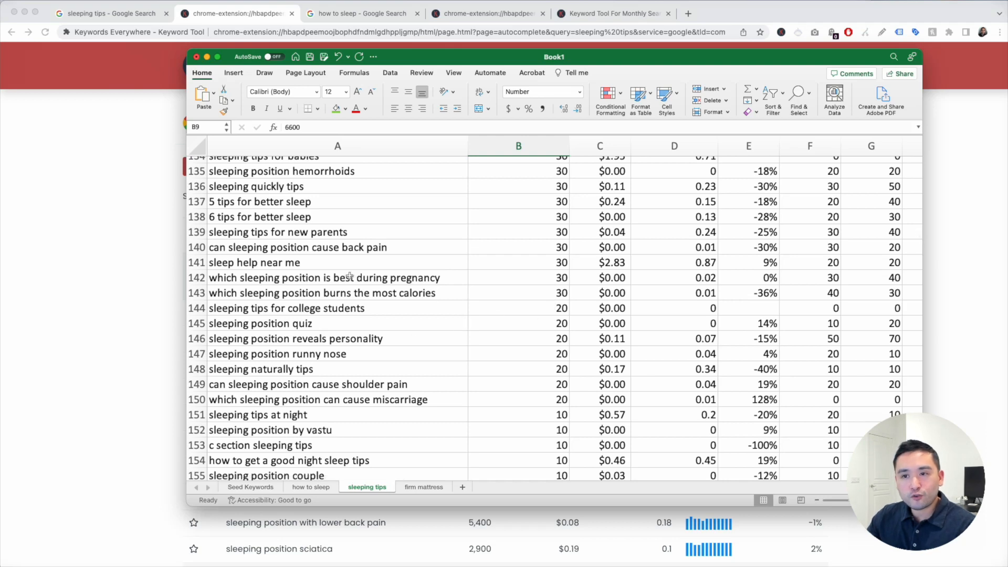
mouse_move(346, 254)
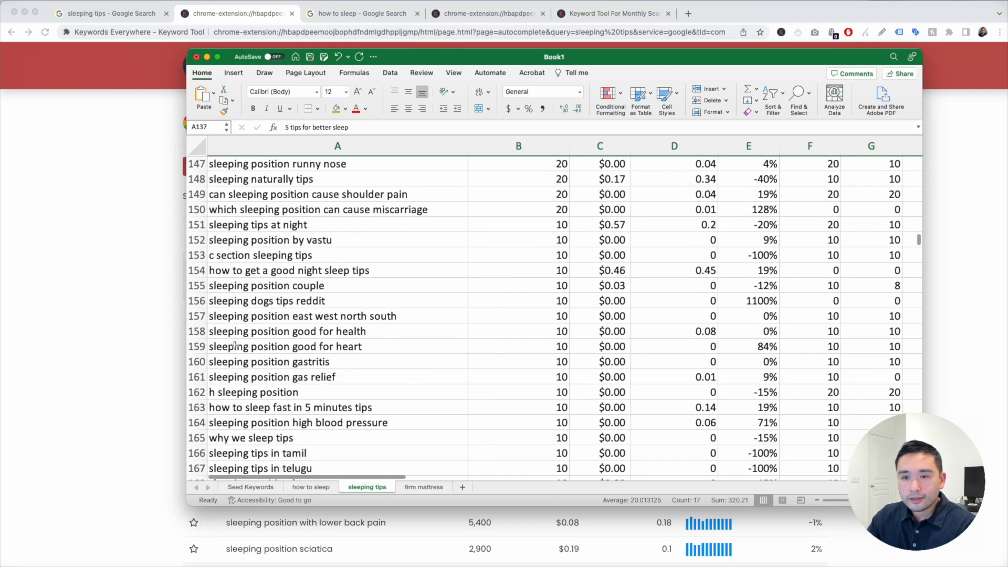
click(197, 331)
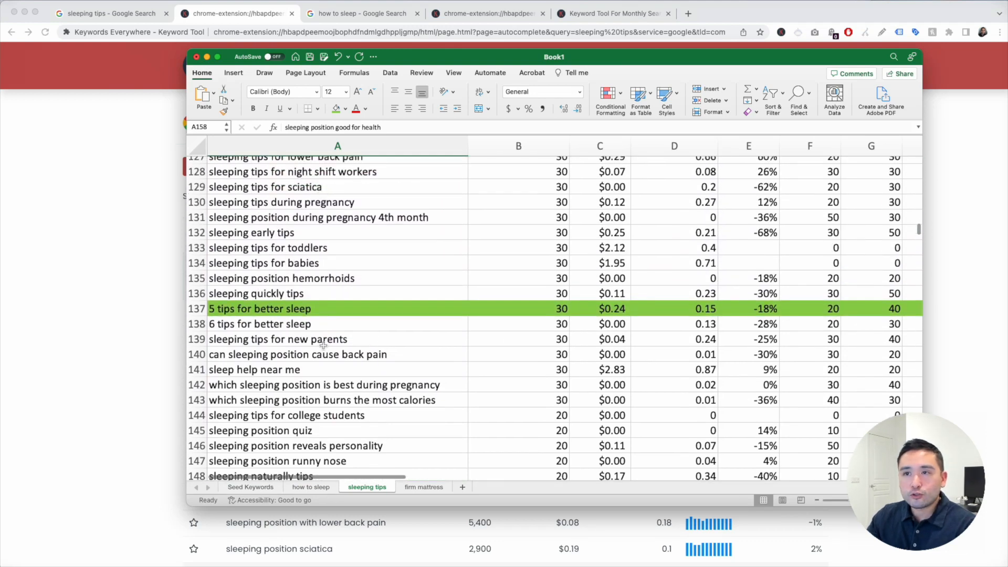
- Filter the sleeping tips keyword results to a Trending % between 1 and 100
click(237, 12)
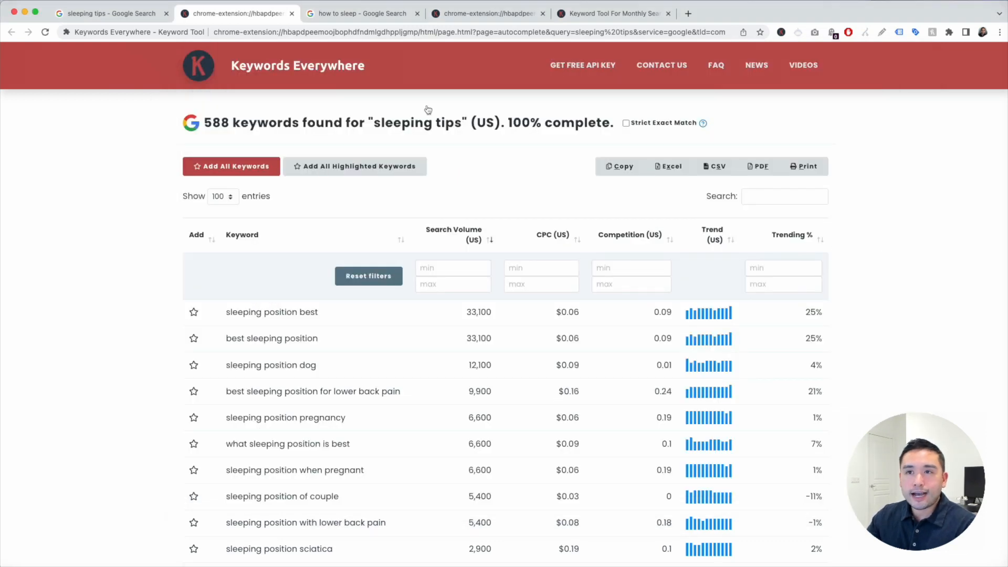
scroll(down, 3)
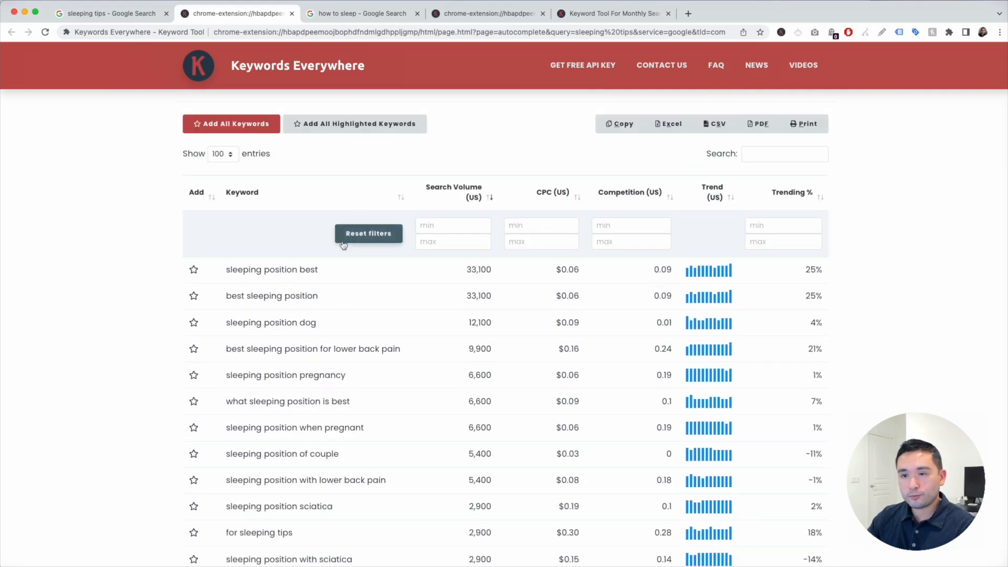
scroll(down, 3)
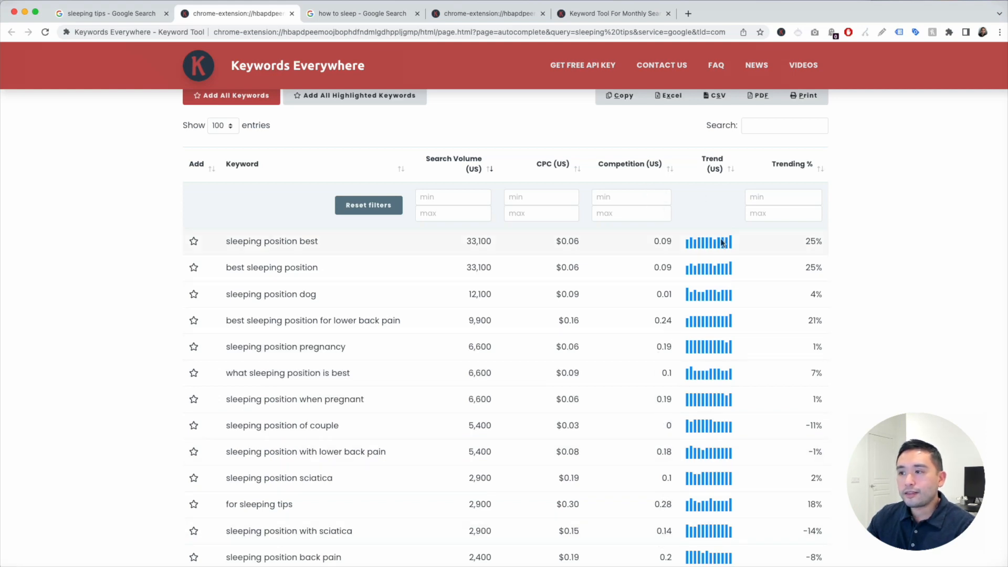
mouse_move(719, 241)
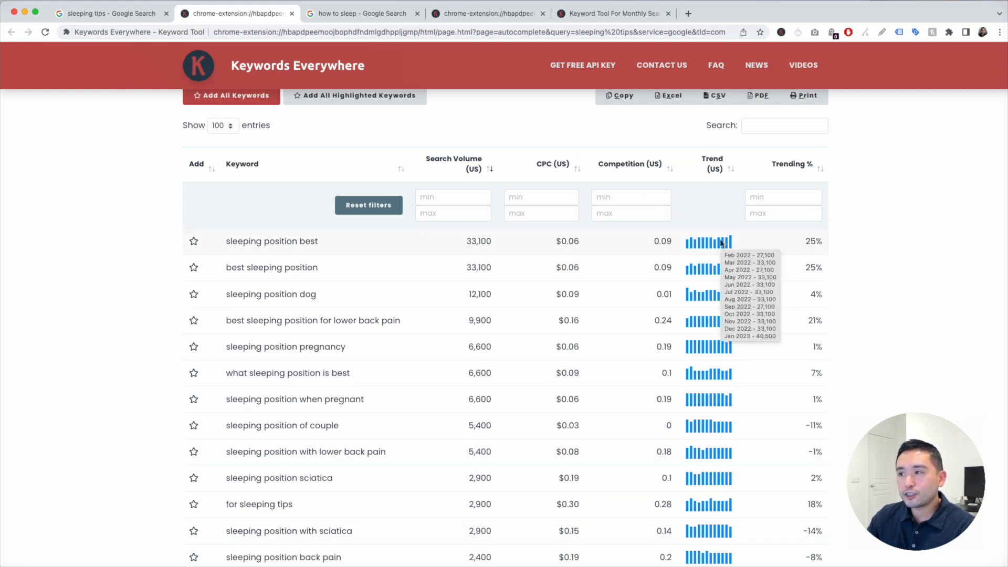
scroll(down, 3)
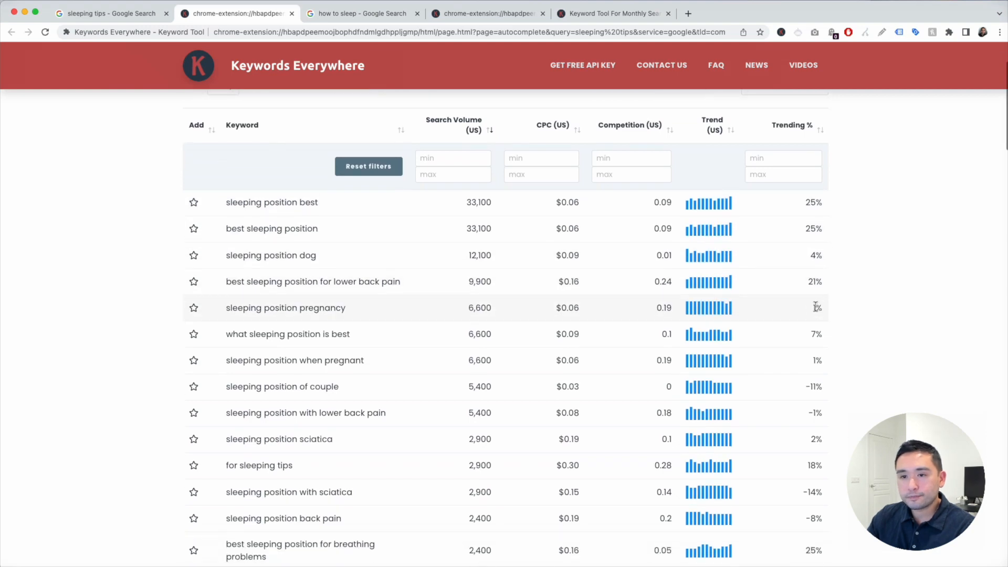
mouse_move(280, 234)
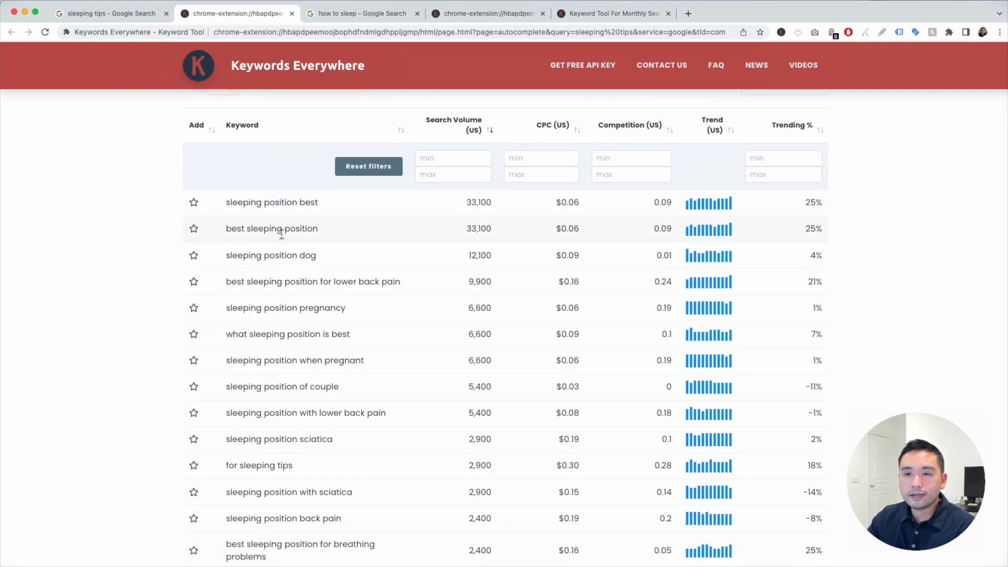
scroll(down, 3)
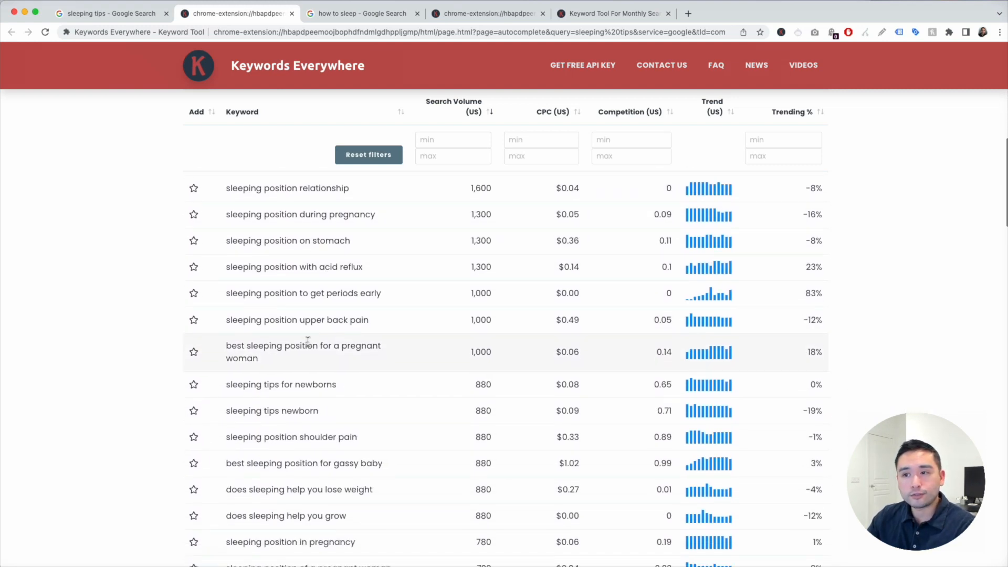
click(491, 120)
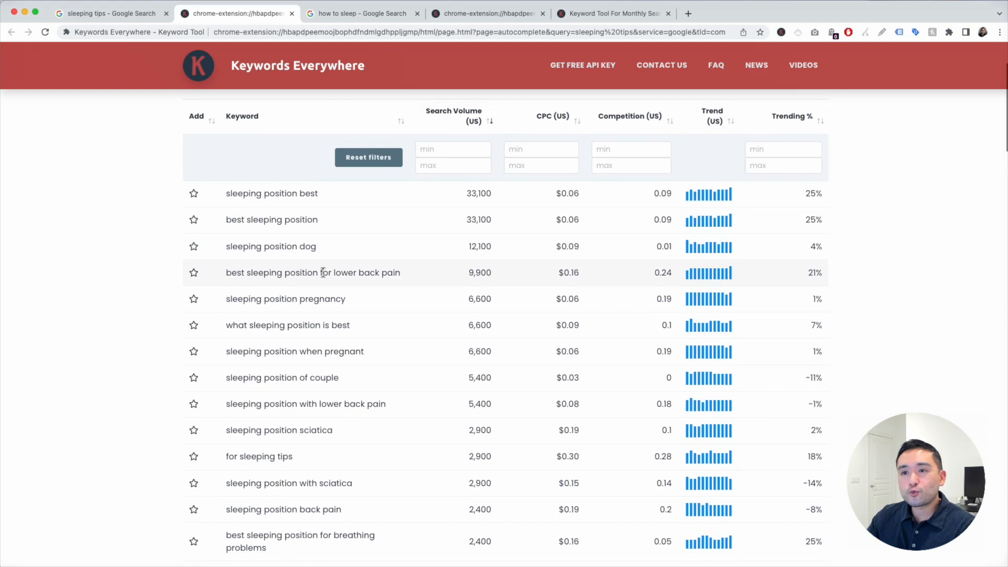
mouse_move(322, 261)
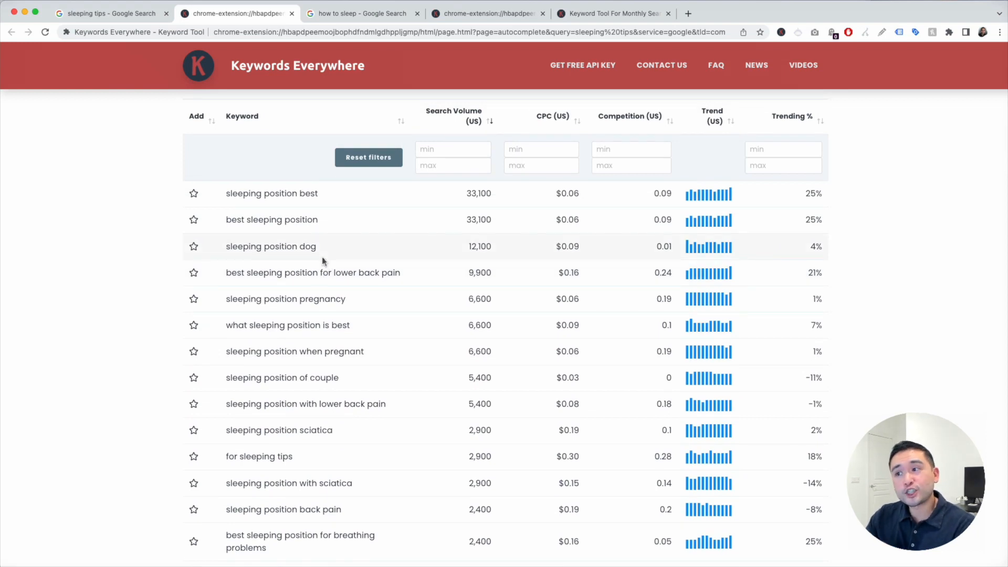
mouse_move(796, 115)
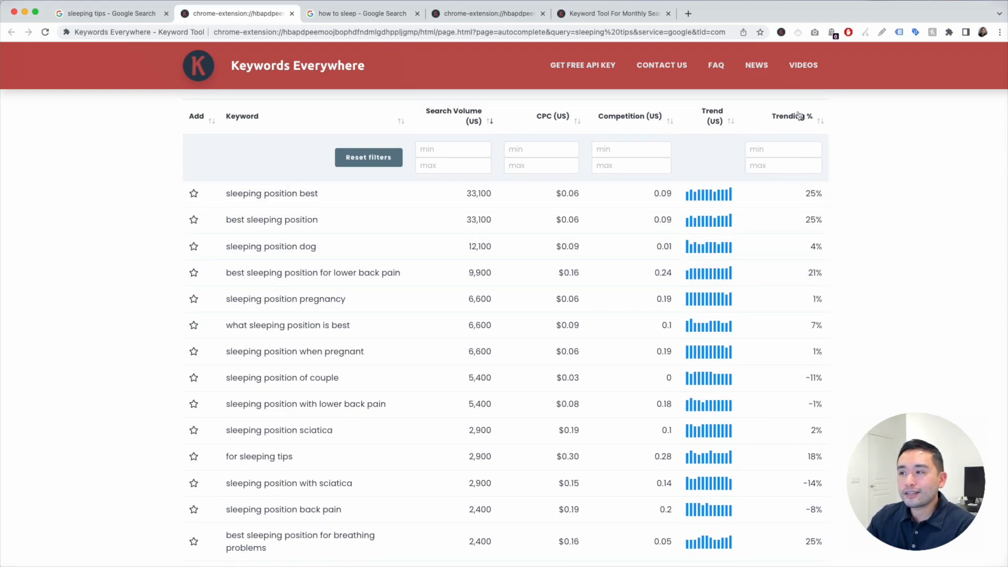
click(783, 148)
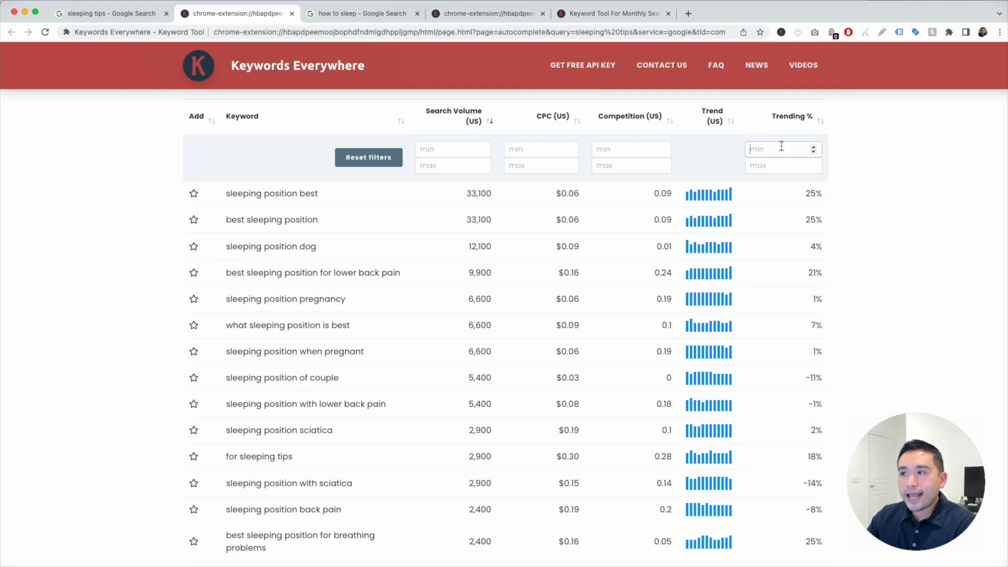
text(1)
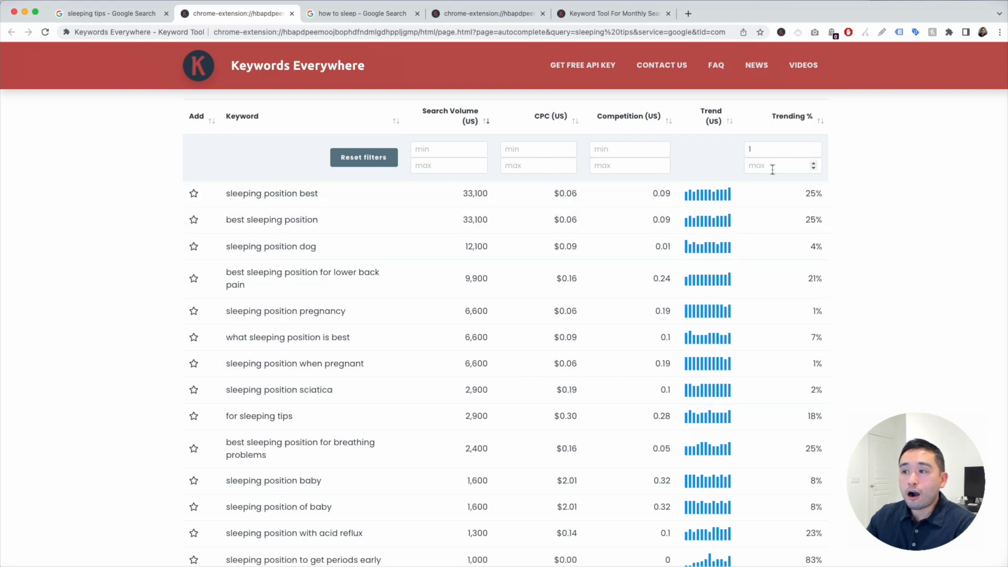
click(778, 148)
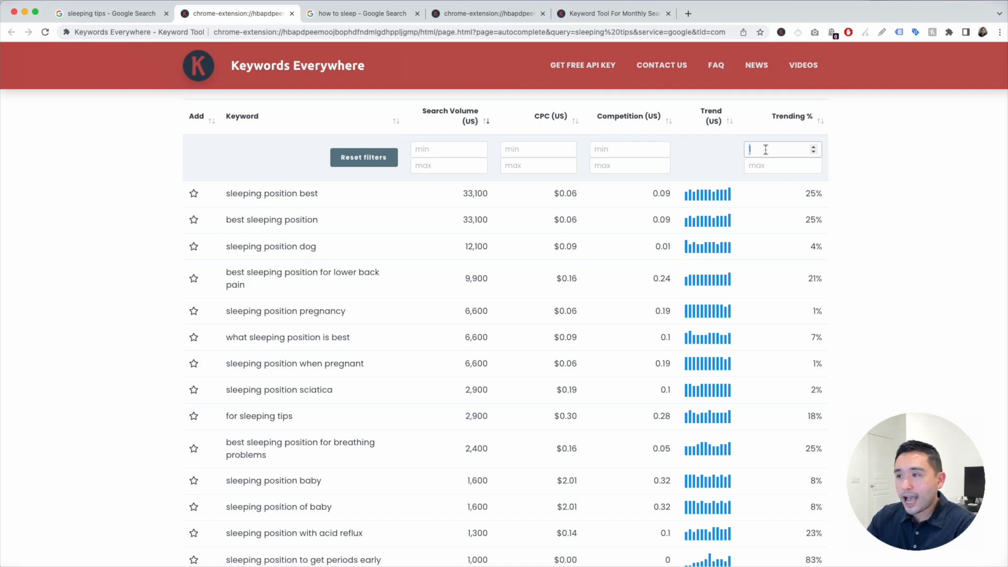
text(100)
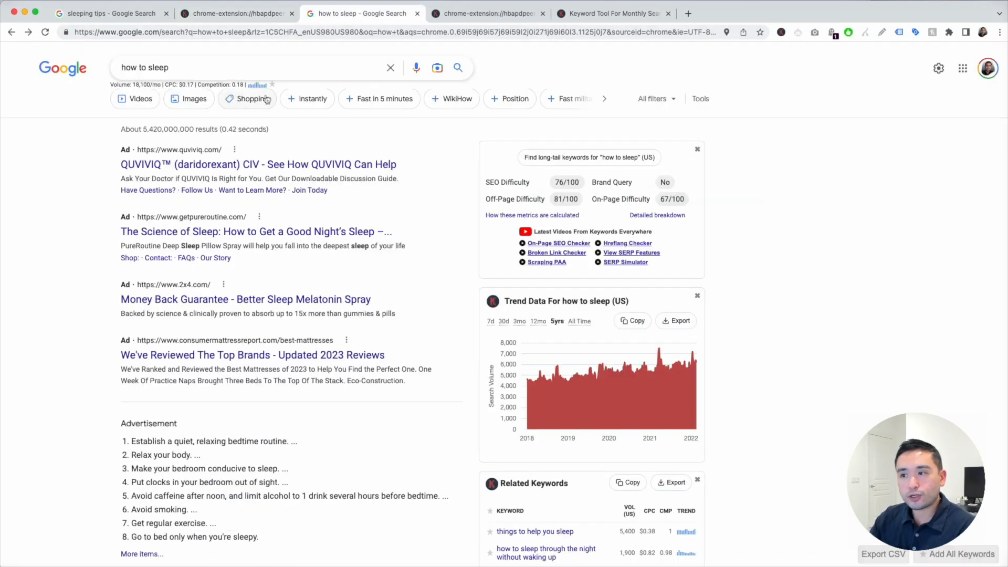
- Scroll through the how to sleep results to review the Trending and Long-Tail Keywords panels
scroll(down, 3)
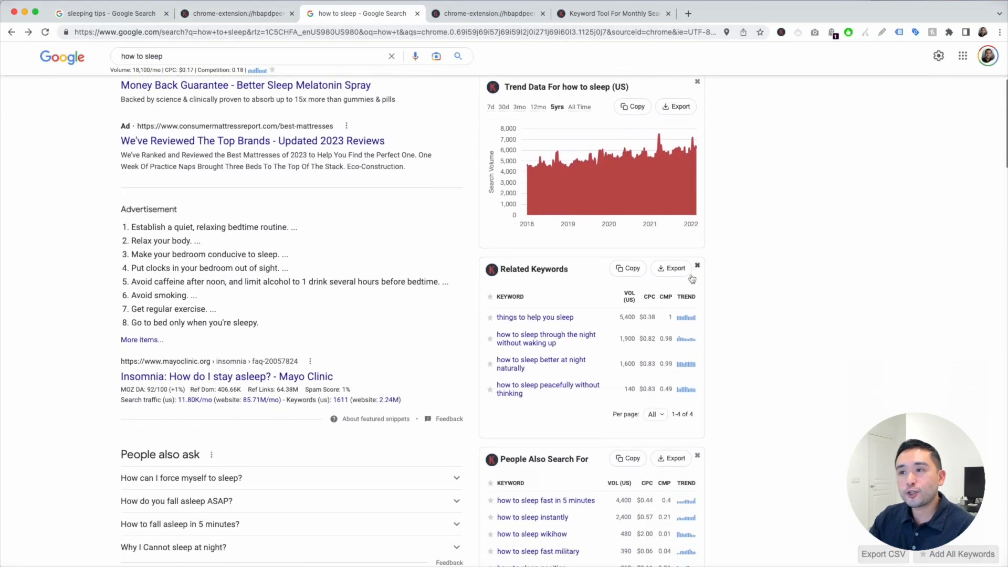
scroll(down, 3)
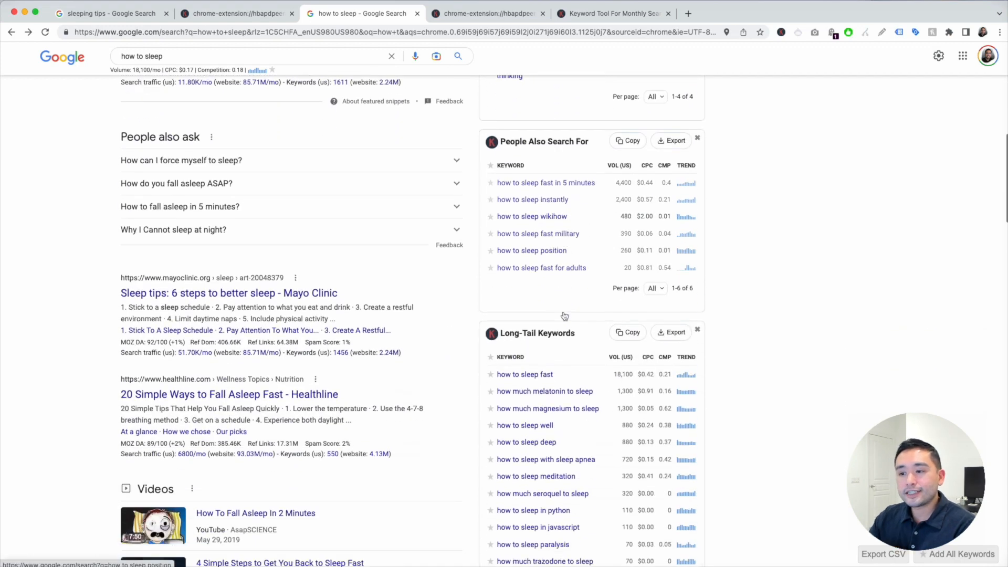
scroll(down, 3)
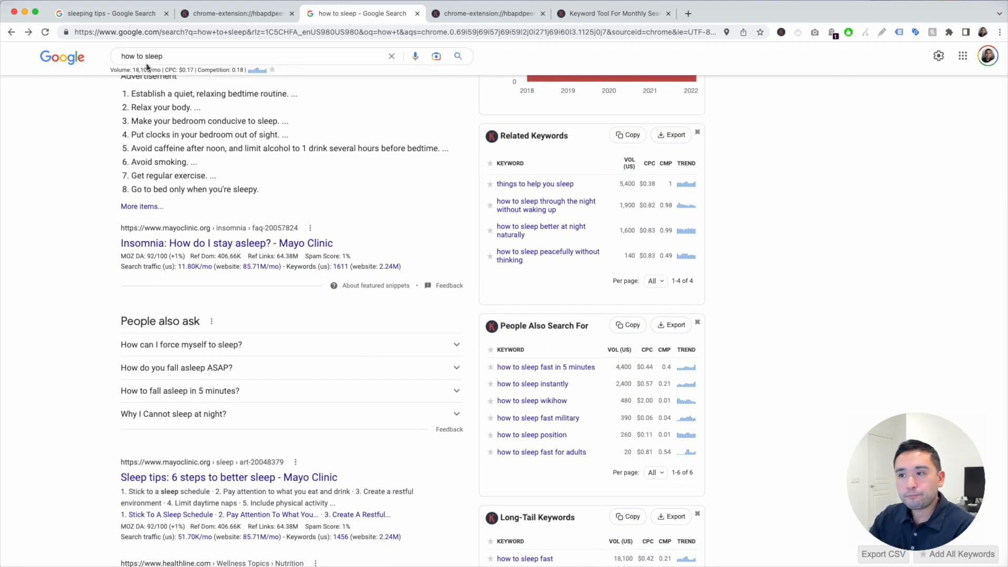
scroll(down, 3)
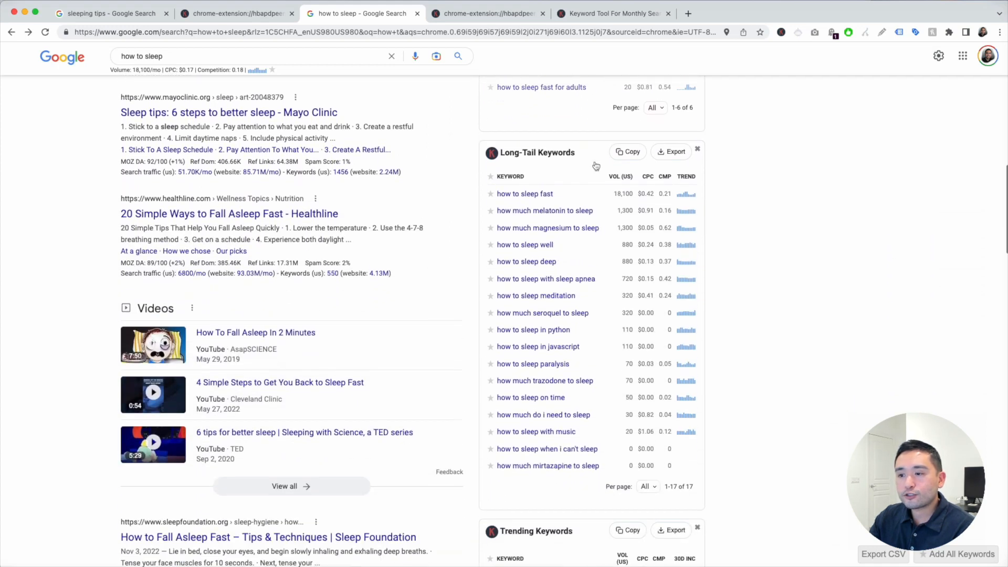
scroll(down, 3)
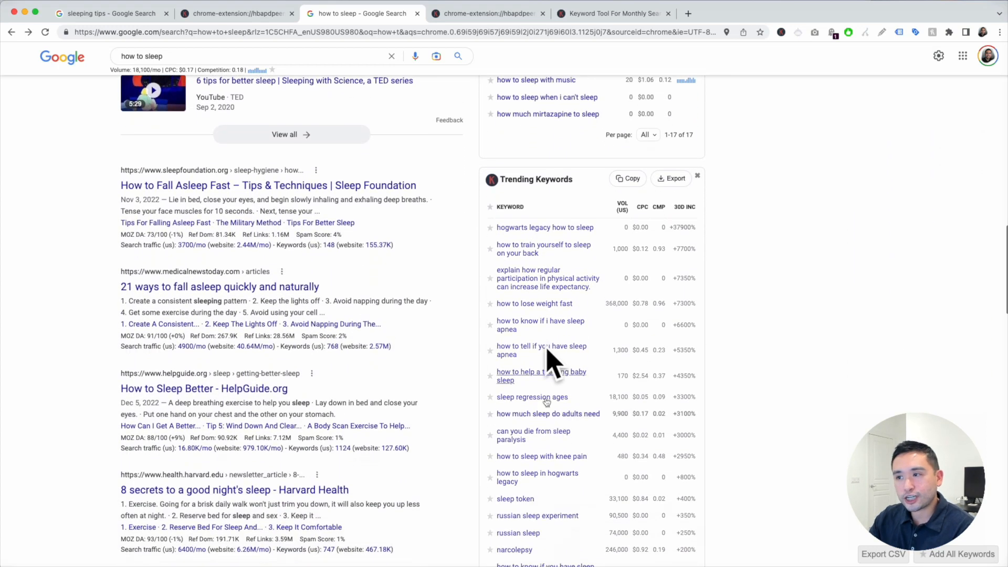
scroll(down, 3)
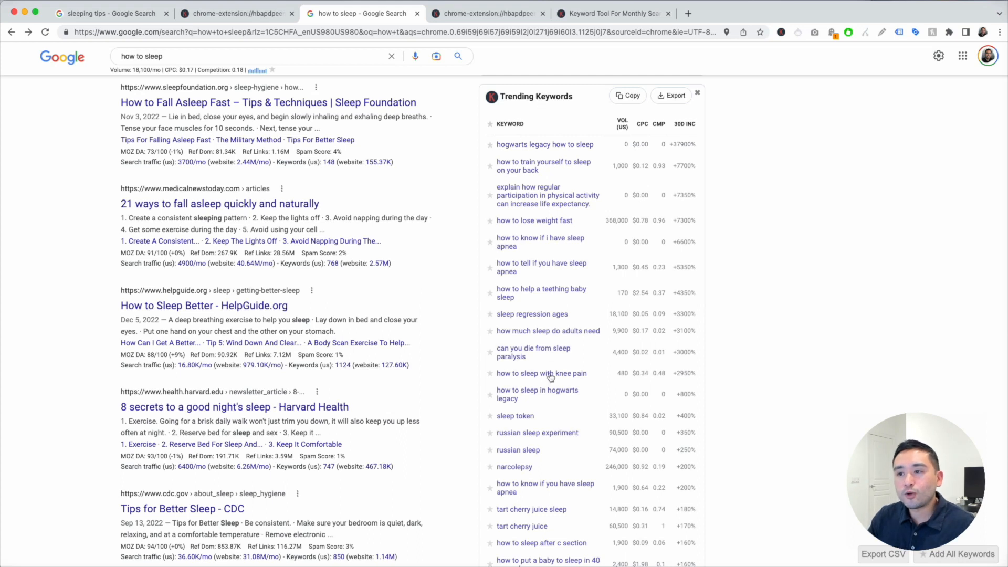
mouse_move(543, 166)
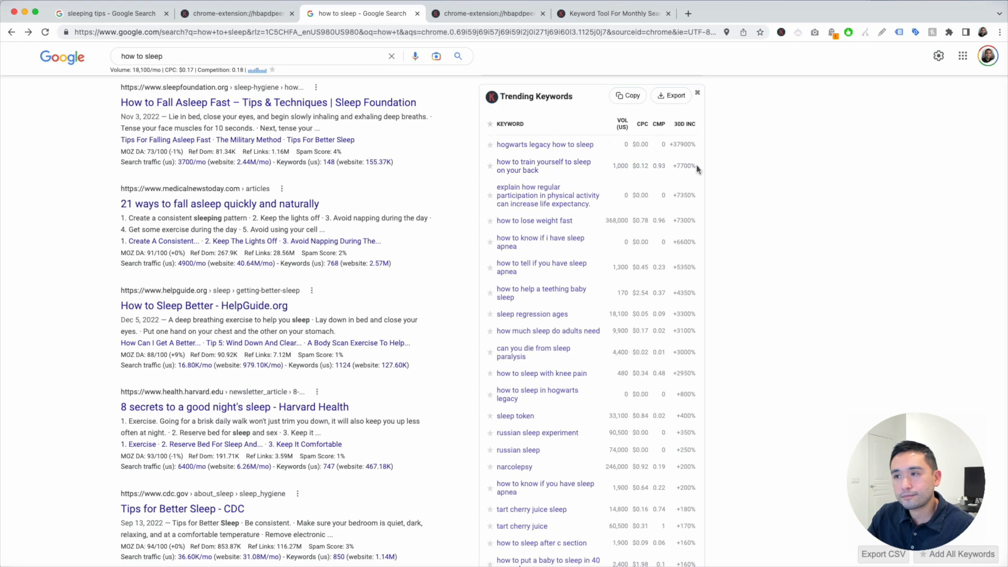
scroll(down, 3)
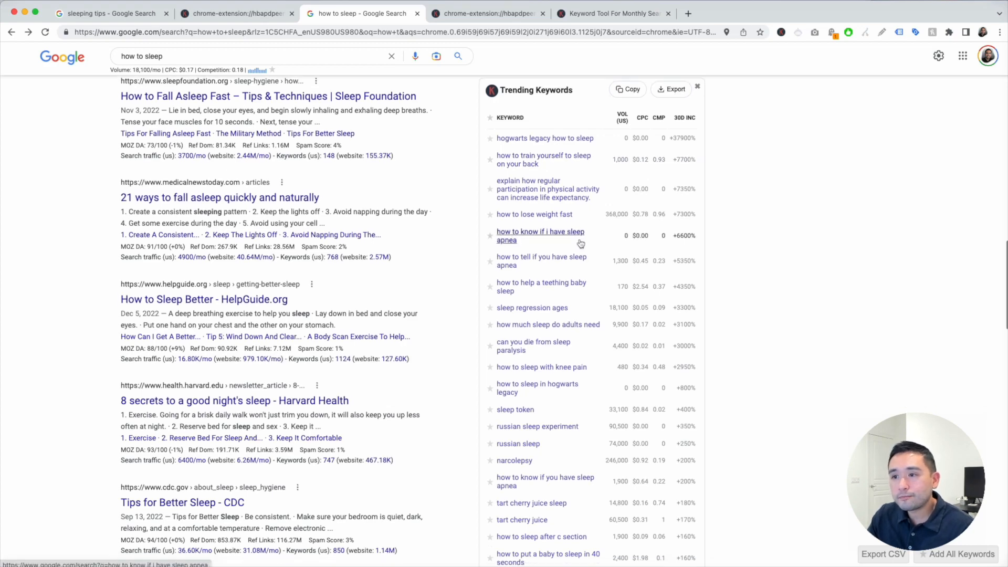
scroll(down, 3)
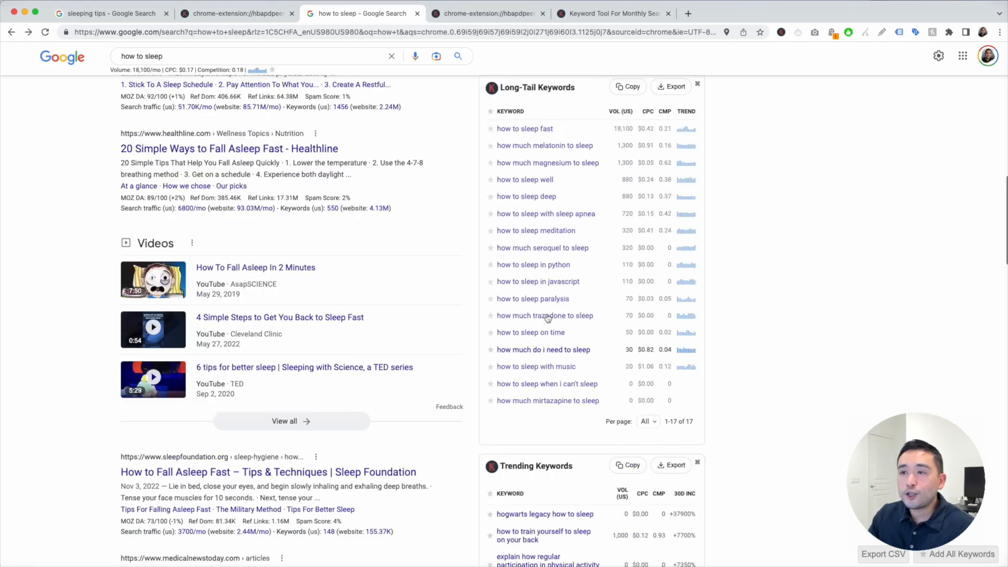
scroll(up, 3)
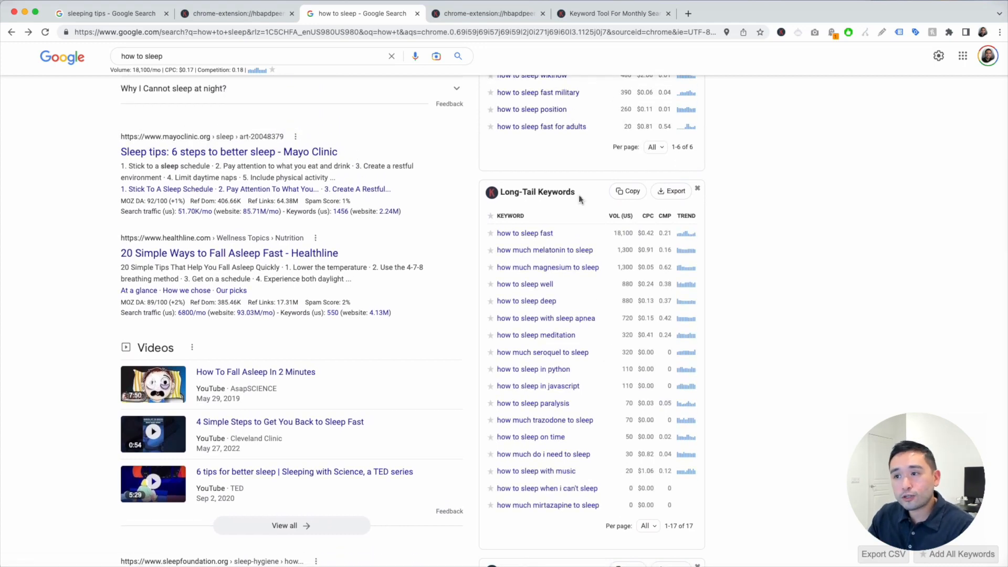
scroll(down, 3)
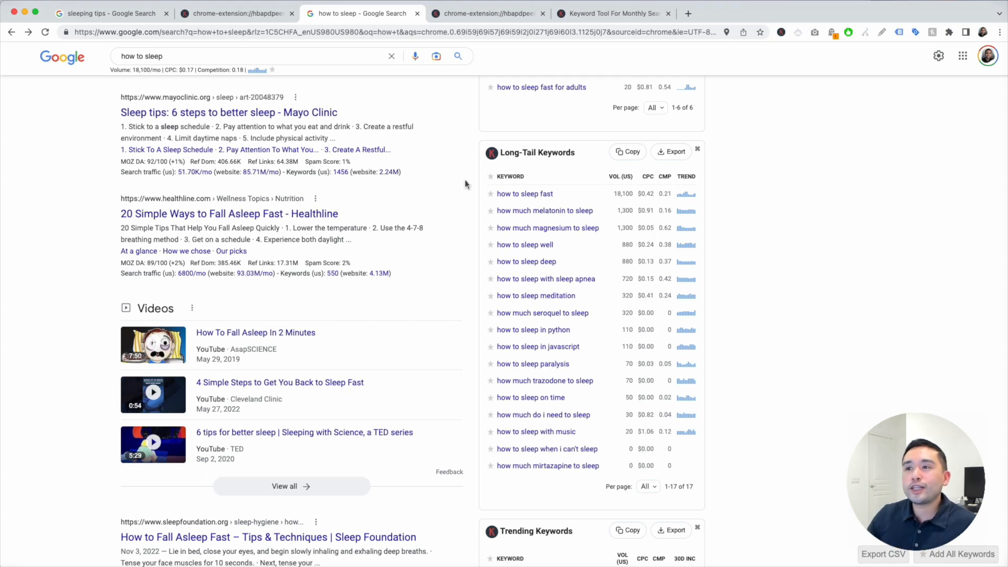
mouse_move(545, 210)
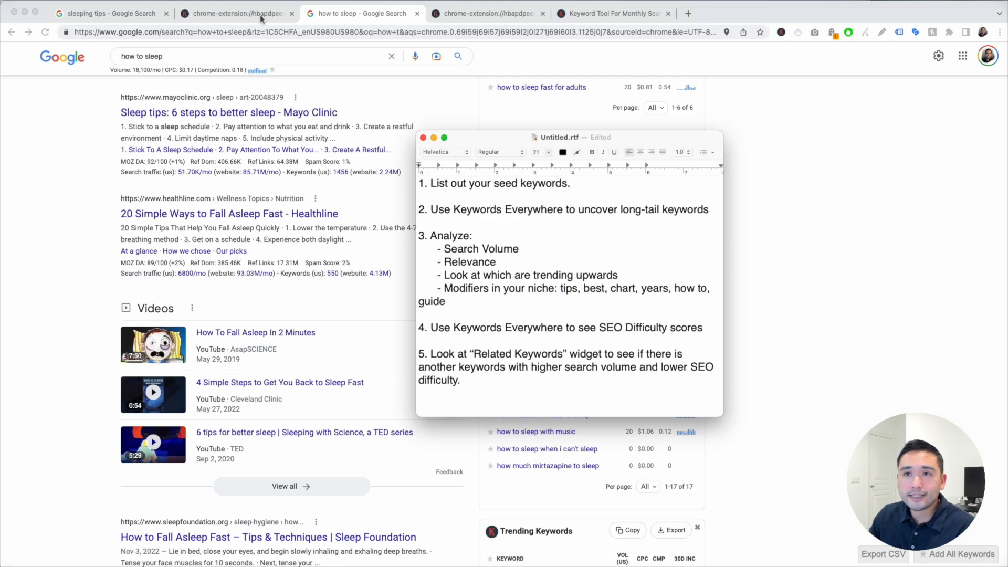
- Filter the sleeping tips list to 'best' and Google 'best sleeping position for lower back pain'
click(236, 13)
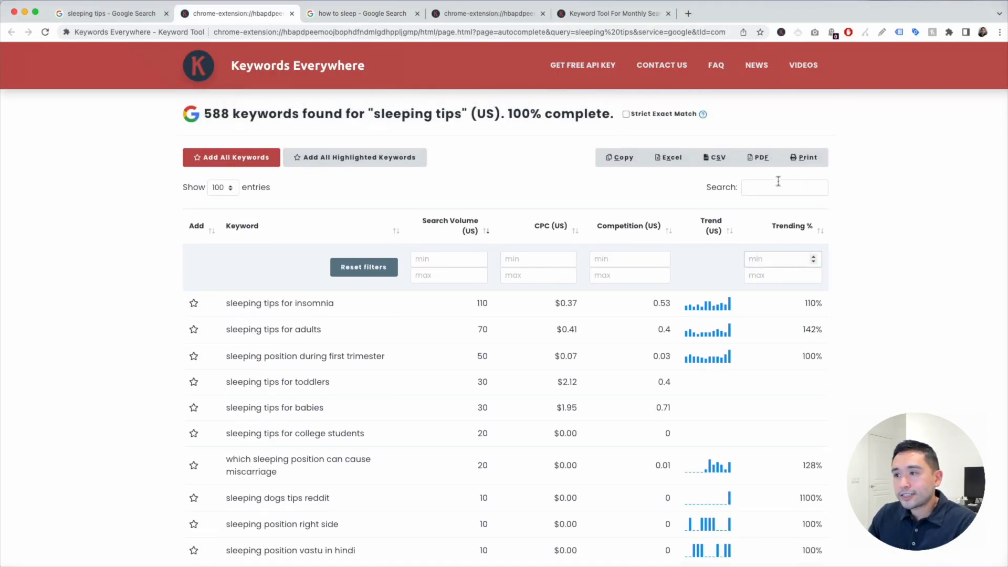
text(best)
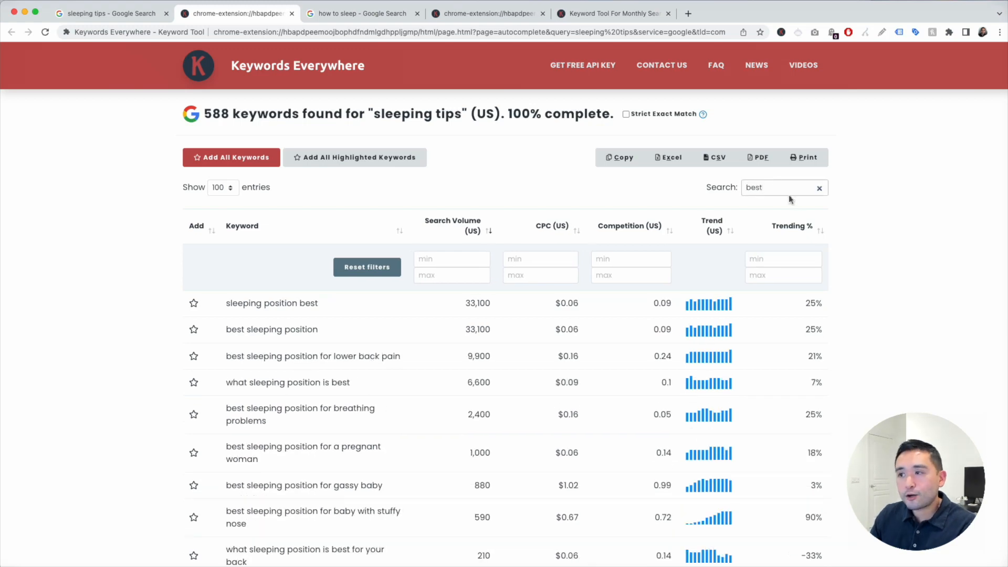
scroll(down, 3)
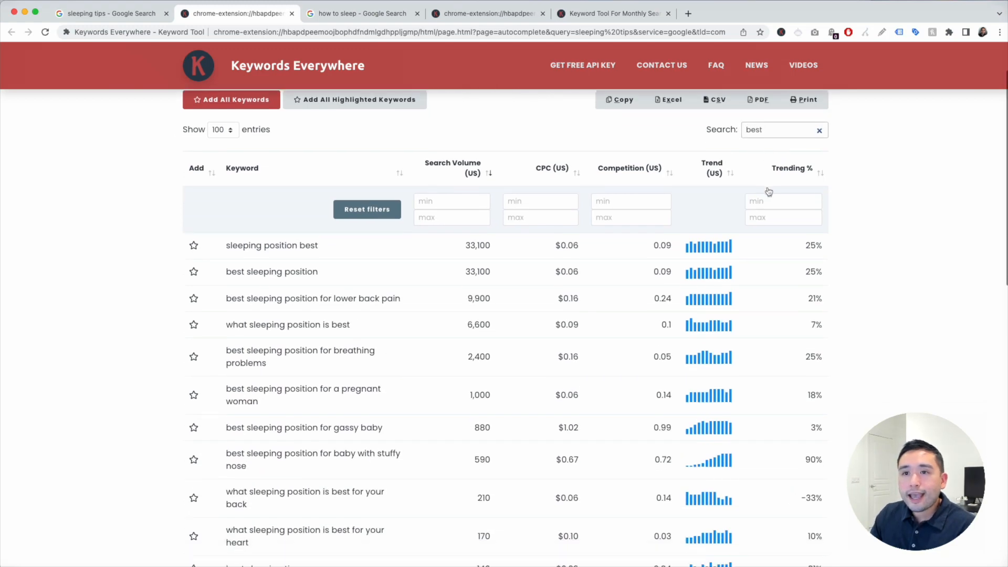
scroll(down, 3)
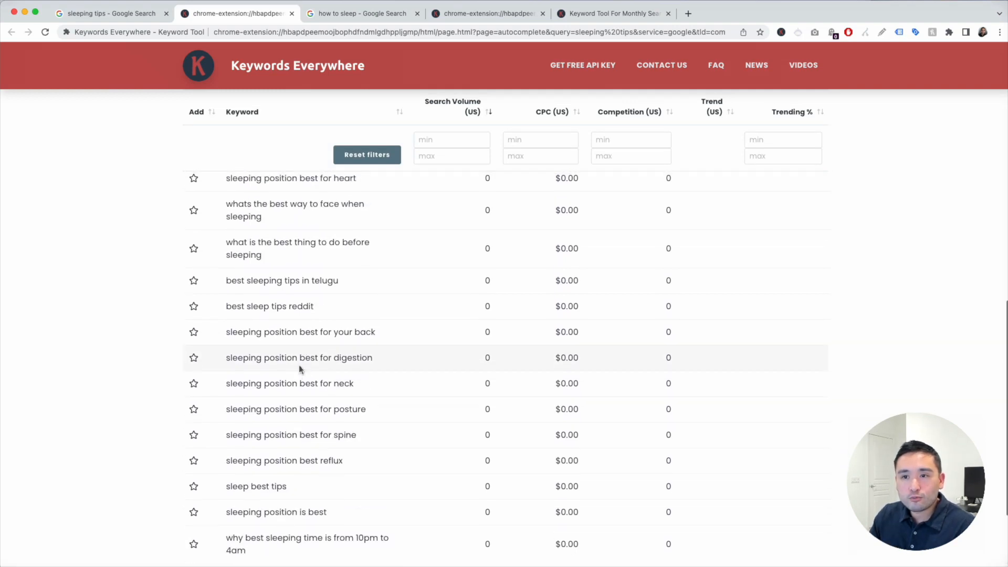
text(best)
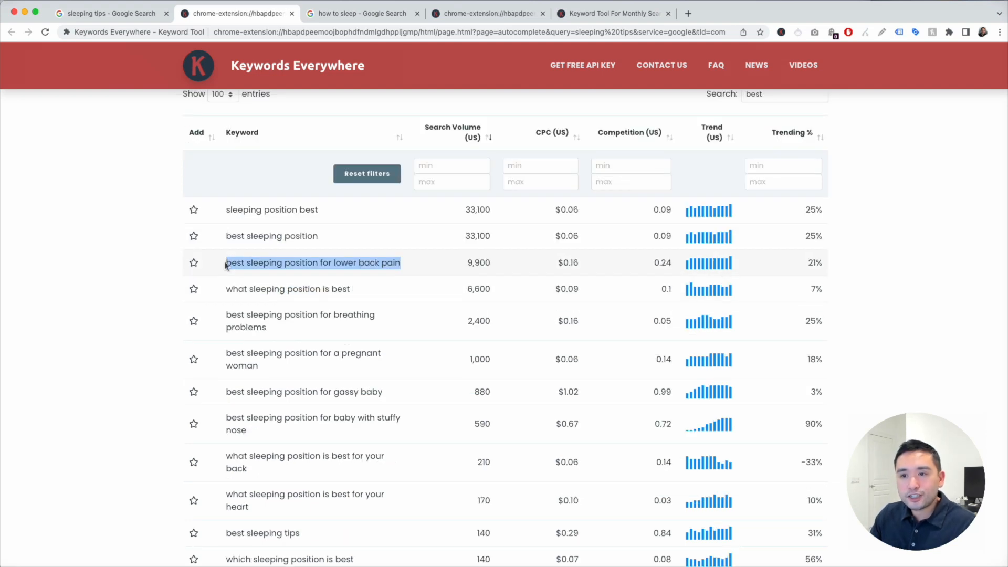
mouse_move(437, 270)
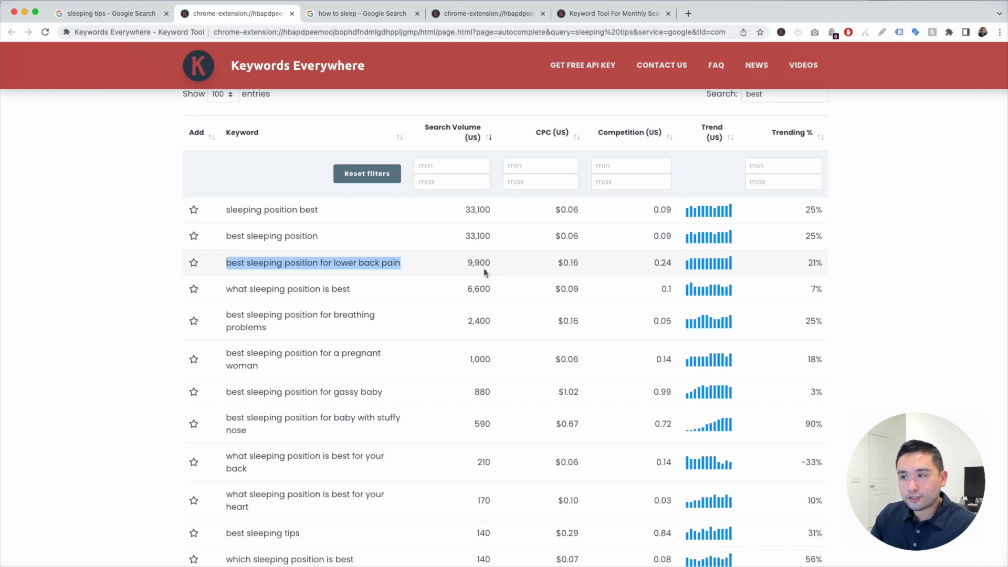
click(812, 13)
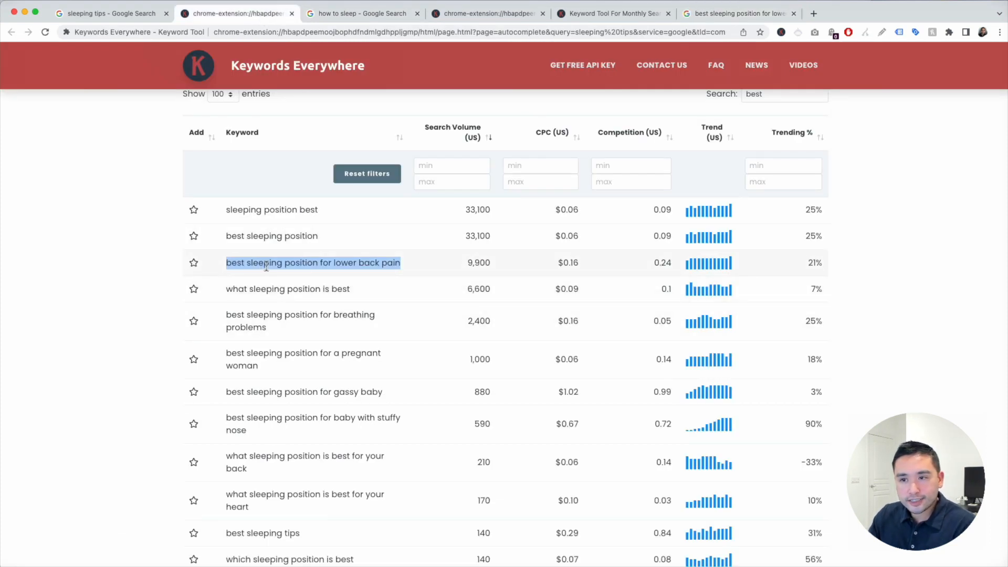
mouse_move(747, 40)
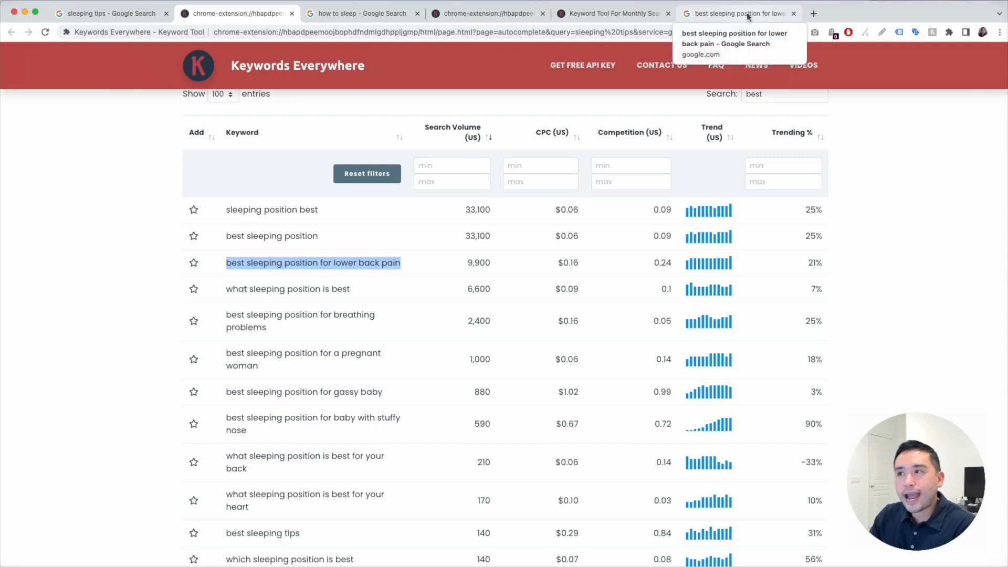
- View the lower back pain results, highlighting SEO Difficulty 56/100, then scroll to Related Keywords
click(739, 13)
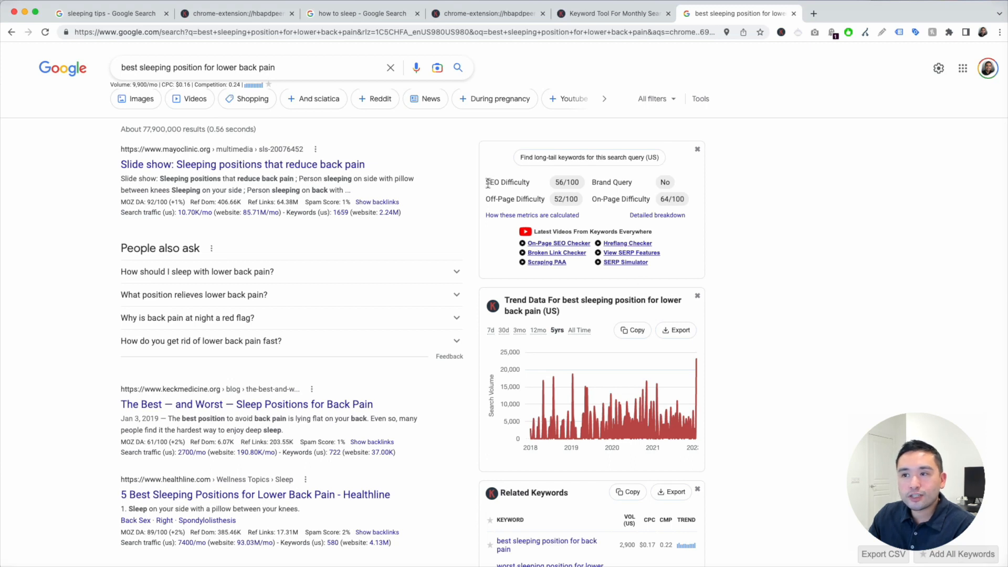
double_click(507, 182)
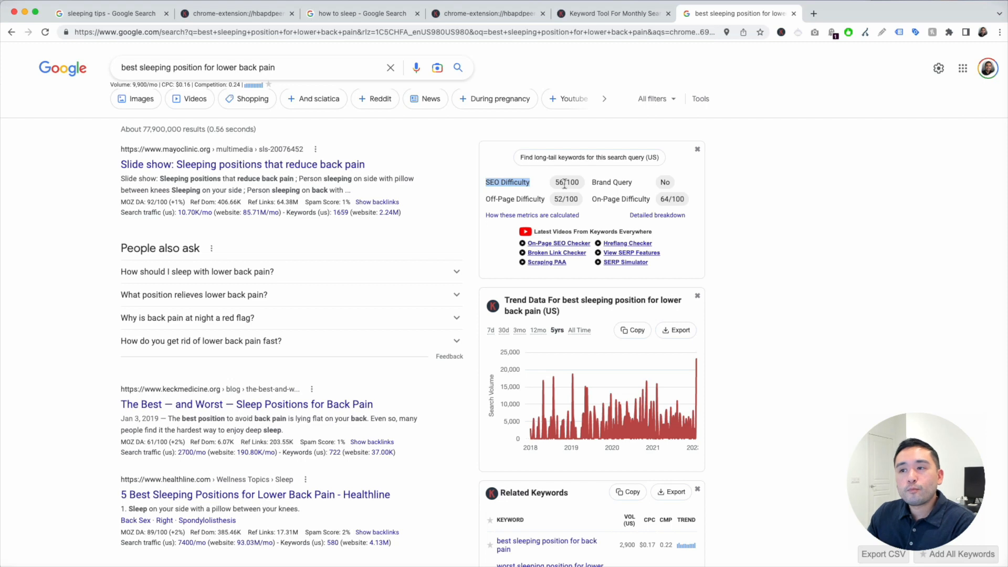
mouse_move(415, 201)
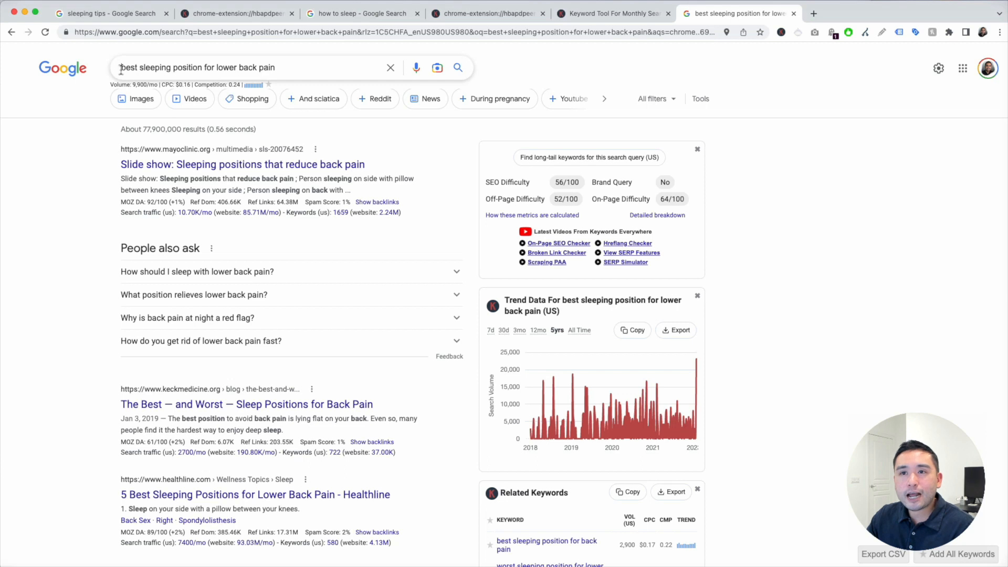
mouse_move(530, 73)
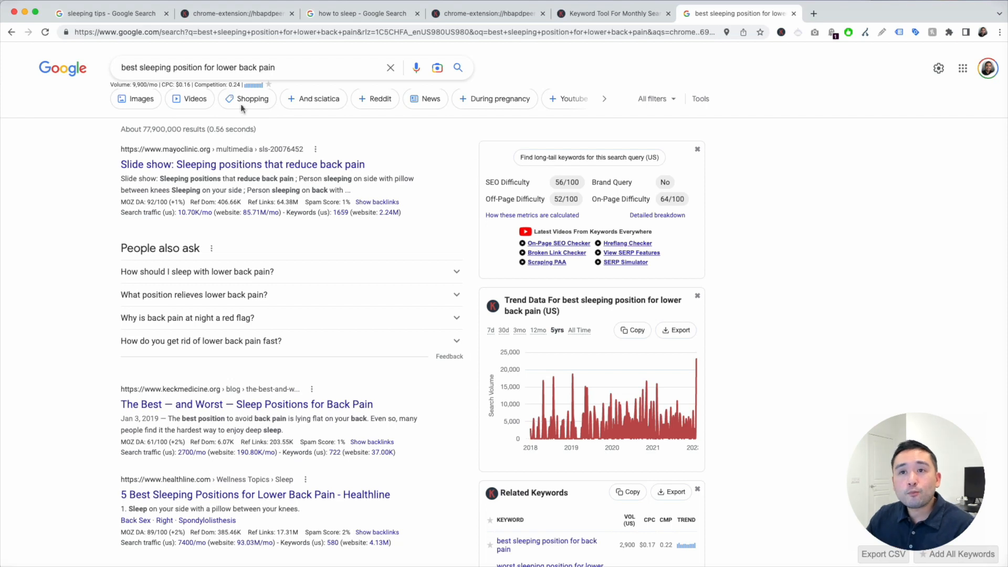
mouse_move(212, 98)
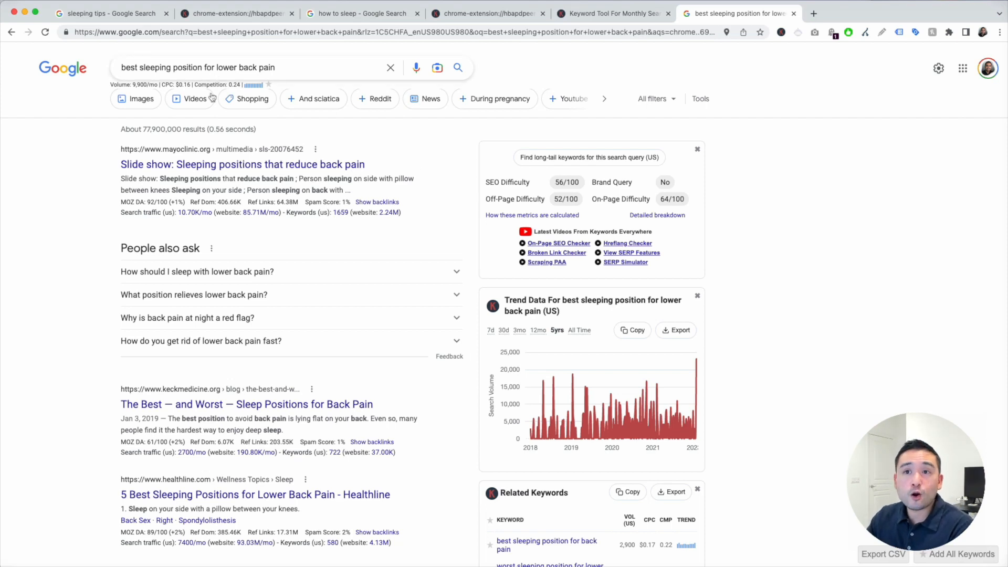
scroll(down, 3)
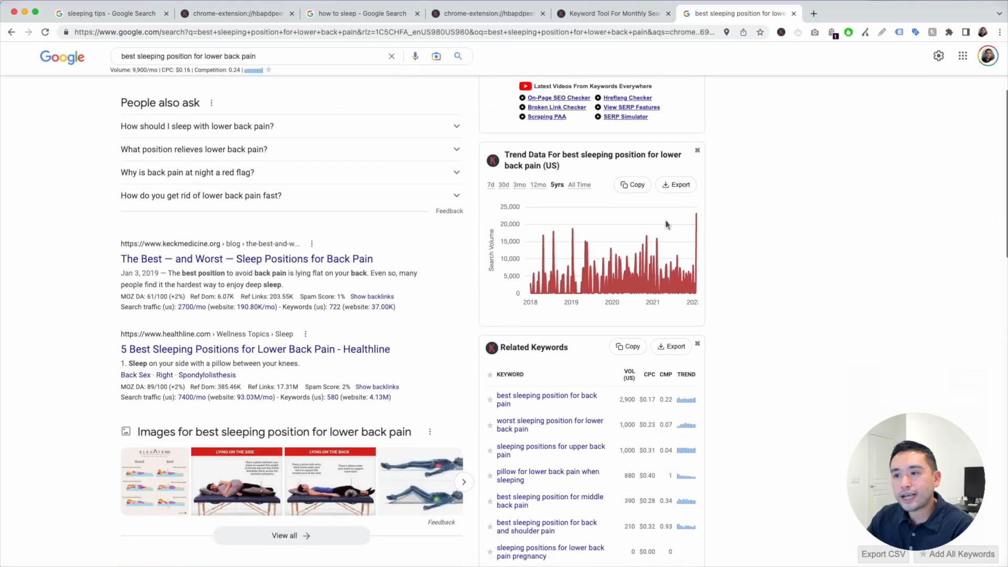
scroll(down, 3)
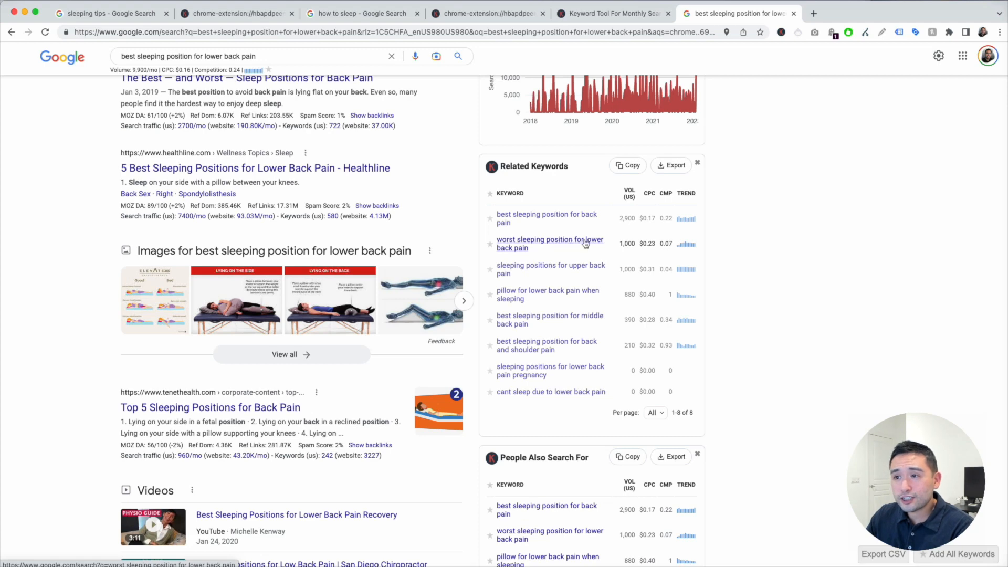
- Open 'worst sleeping position for lower back pain' (1,000/mo, 46/100) and compare with the best-position tab
click(550, 244)
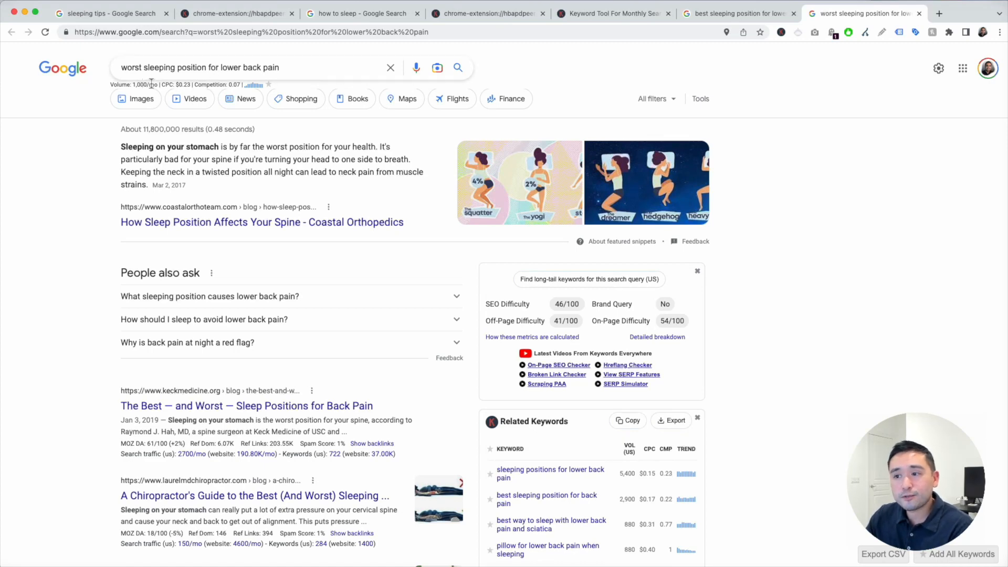
double_click(507, 304)
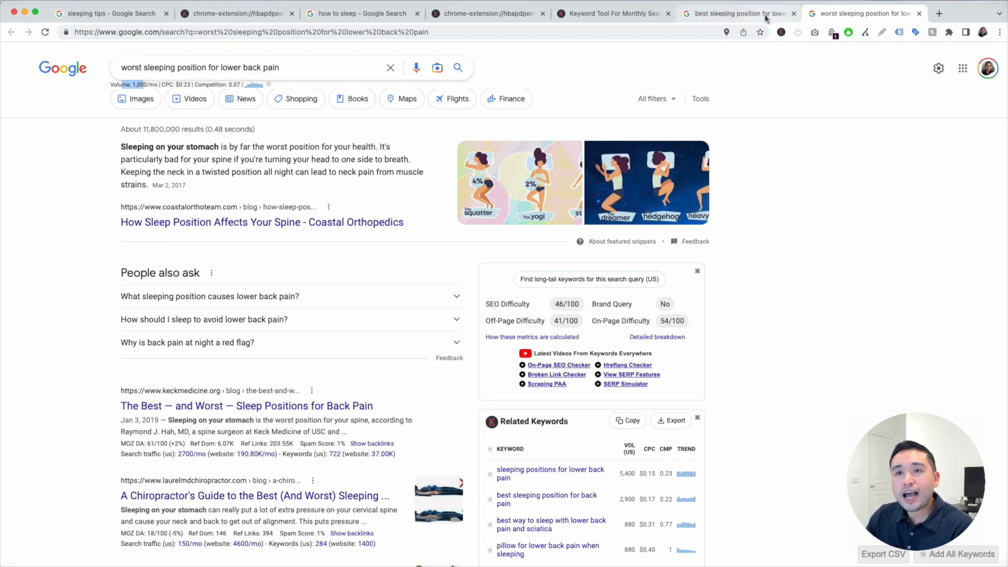
click(735, 13)
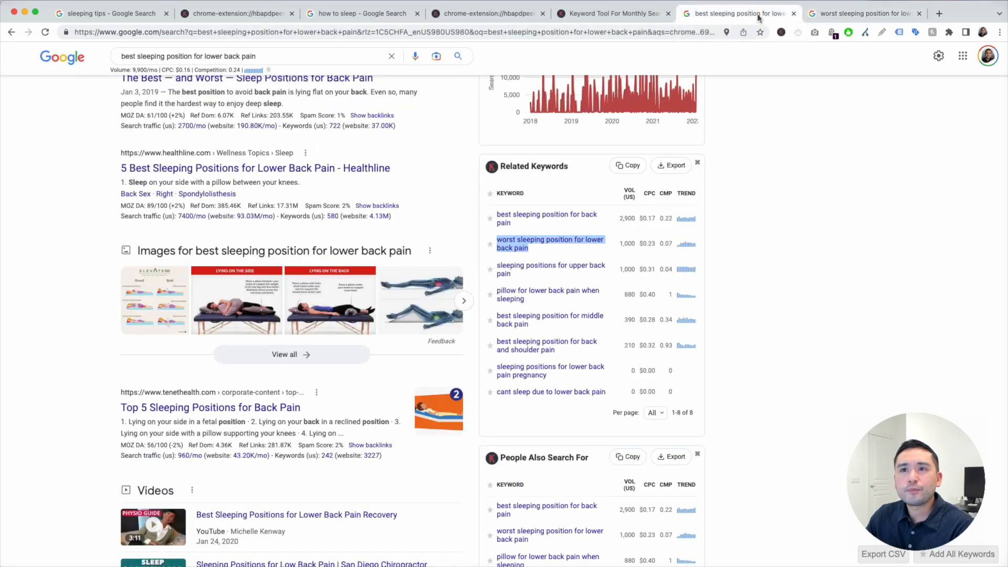
click(864, 13)
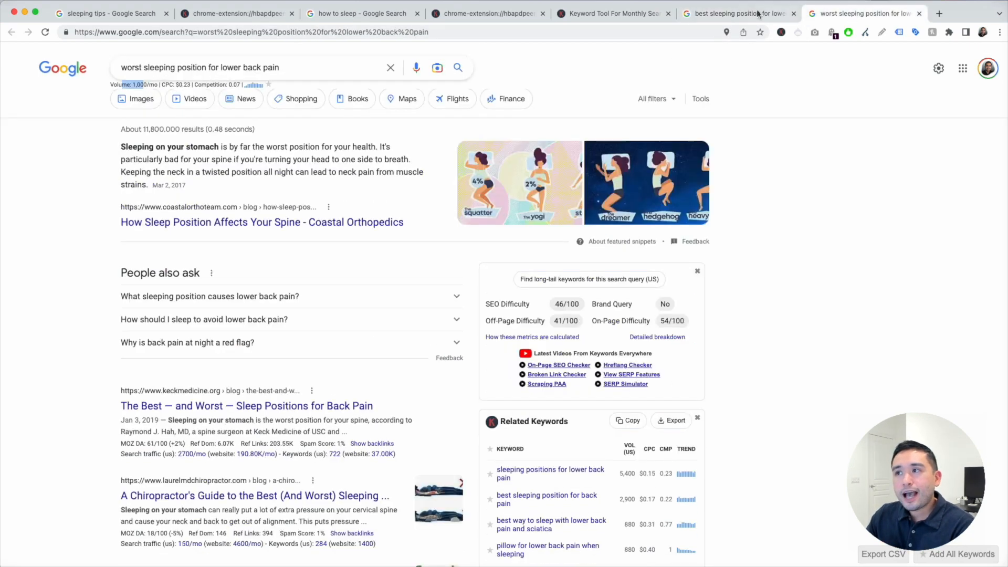